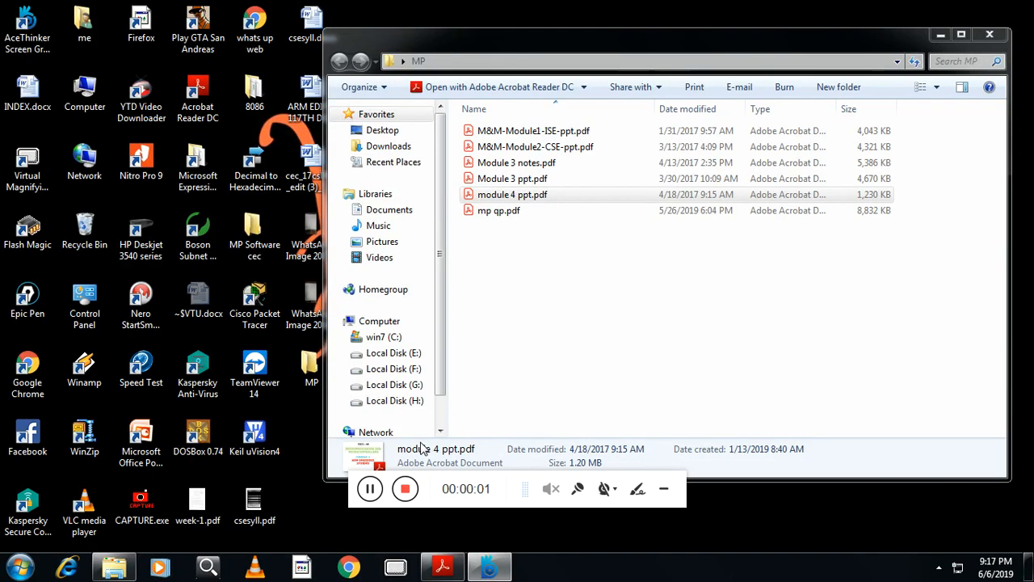
Open module 4 ppt.pdf and scroll to page 2 on the ARM processor core.
{"action": "left_click", "coordinate": [512, 194]}
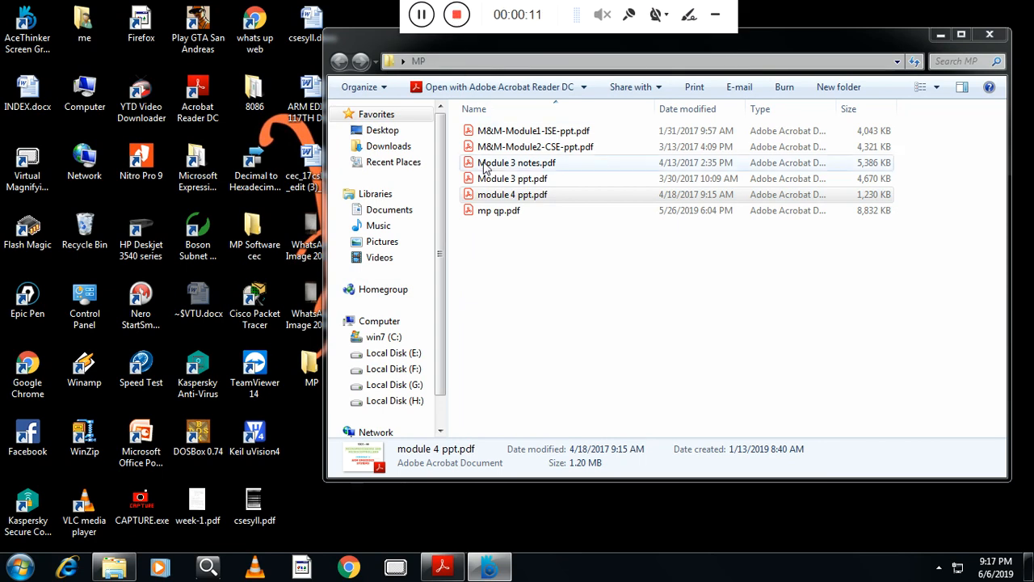
{"action": "double_click", "coordinate": [512, 194]}
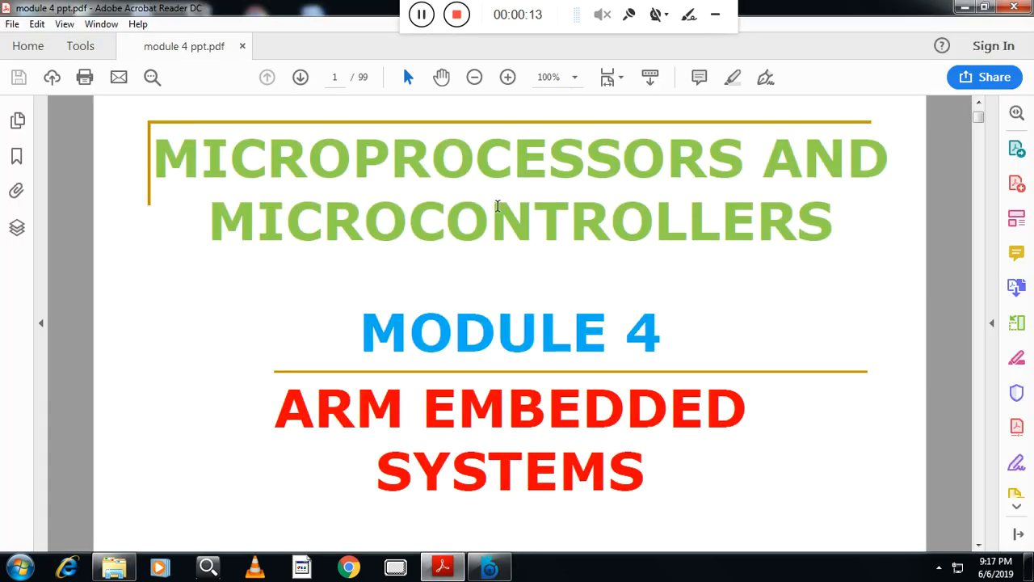
{"action": "mouse_move", "coordinate": [601, 291]}
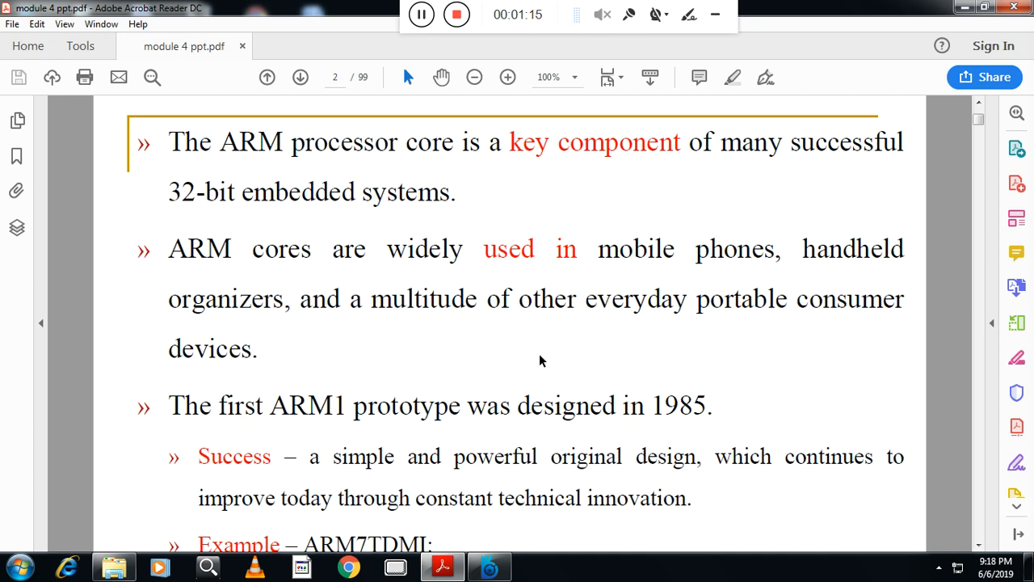
{"action": "mouse_move", "coordinate": [532, 372]}
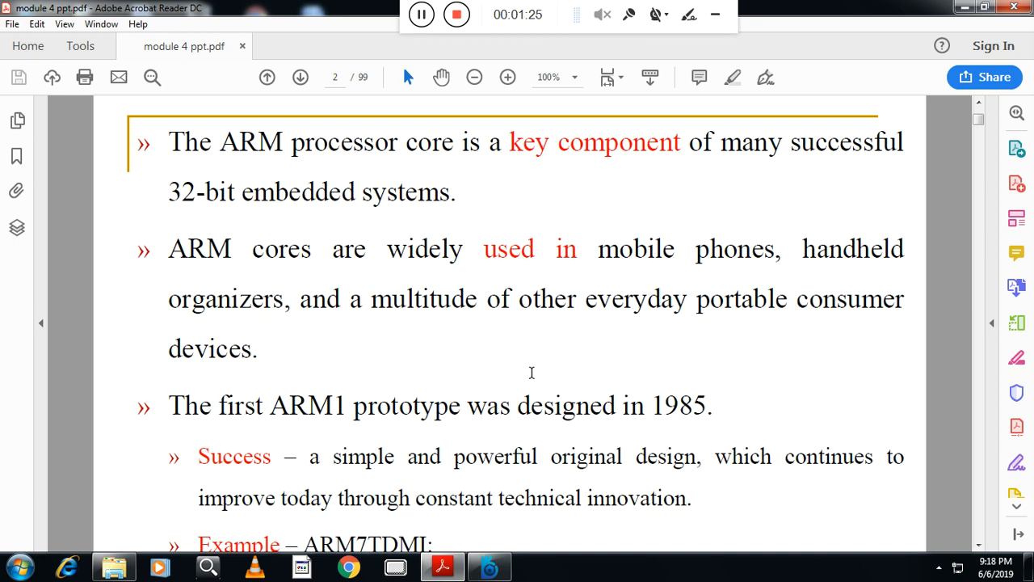
{"action": "scroll", "scroll_direction": "down", "scroll_amount": 3}
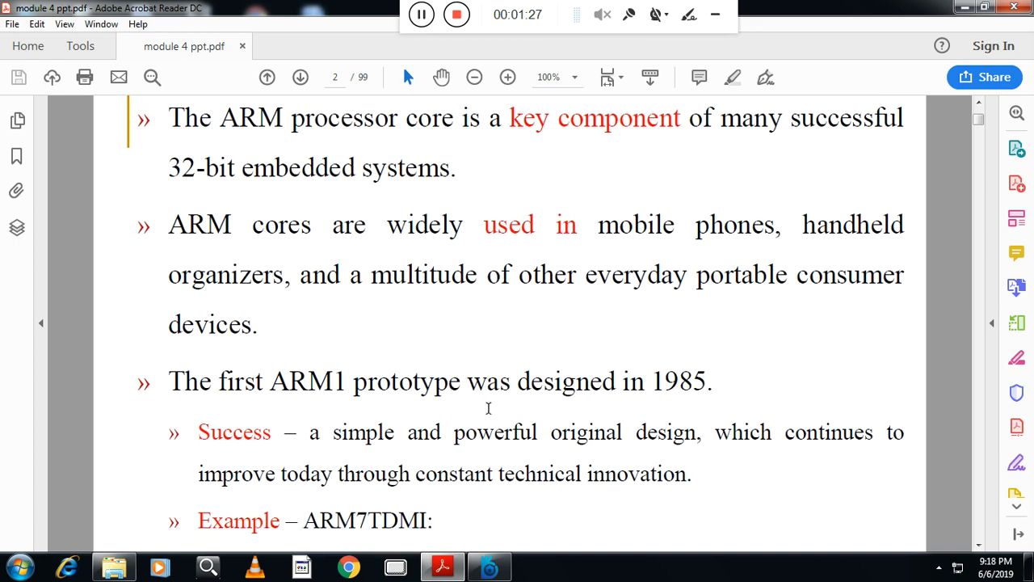
{"action": "scroll", "scroll_direction": "down", "scroll_amount": 3}
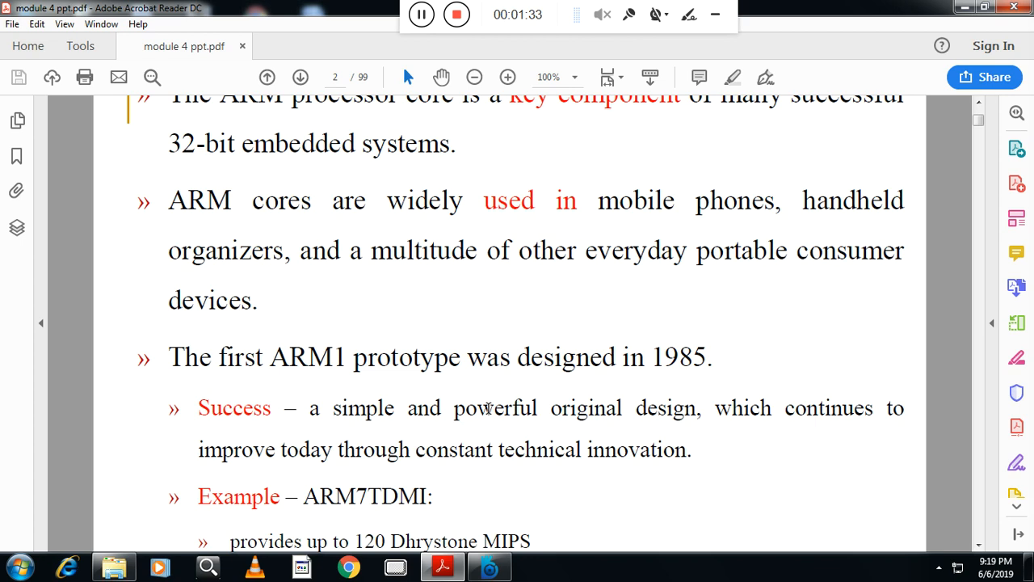
Advance to page 3, The RISC Design Phylosophy, with the next-page arrow.
{"action": "left_click", "coordinate": [301, 78]}
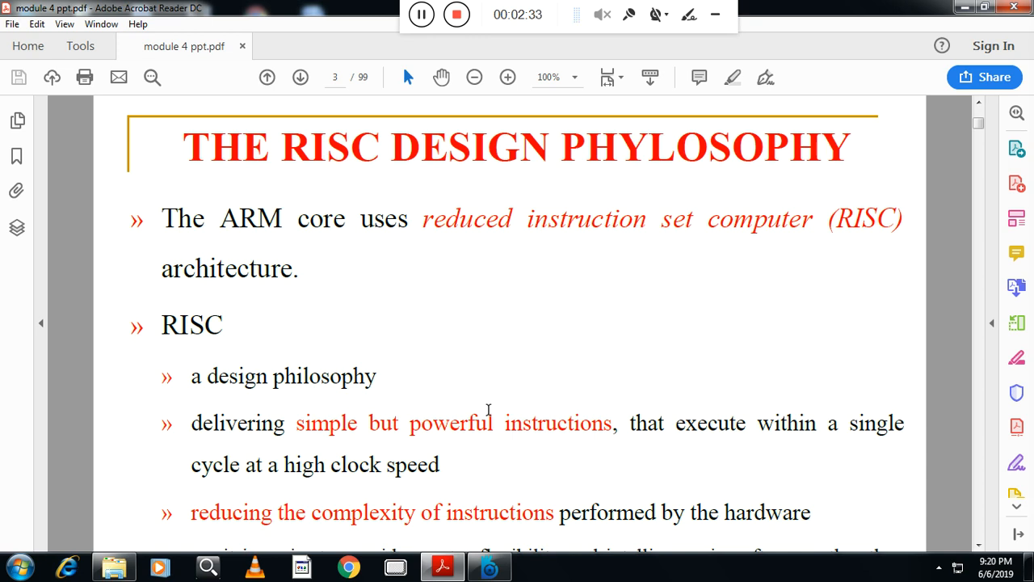
Scroll to page 4 showing the CISC vs RISC complexity diagram.
{"action": "scroll", "scroll_direction": "down", "scroll_amount": 3}
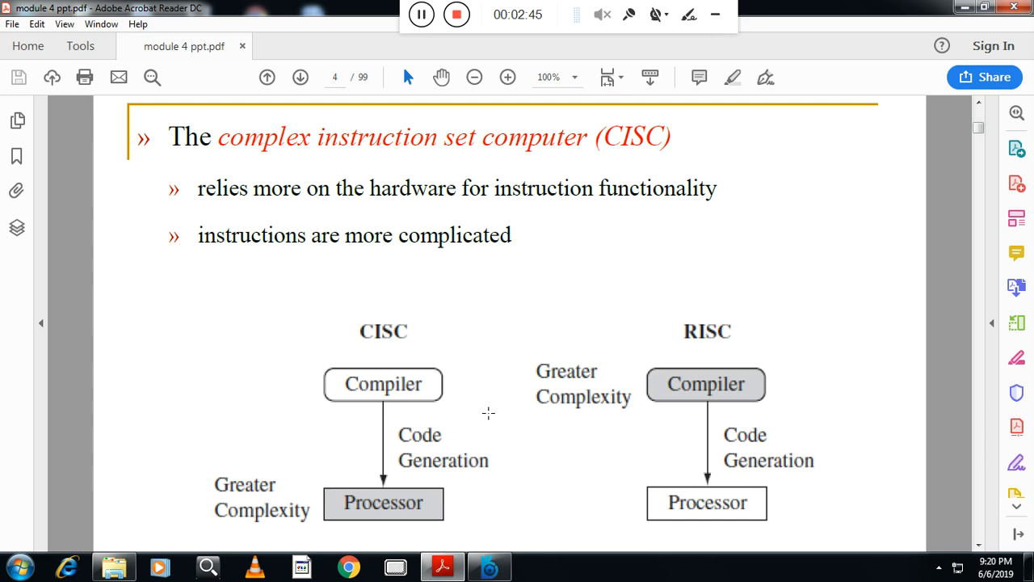
{"action": "mouse_move", "coordinate": [507, 405]}
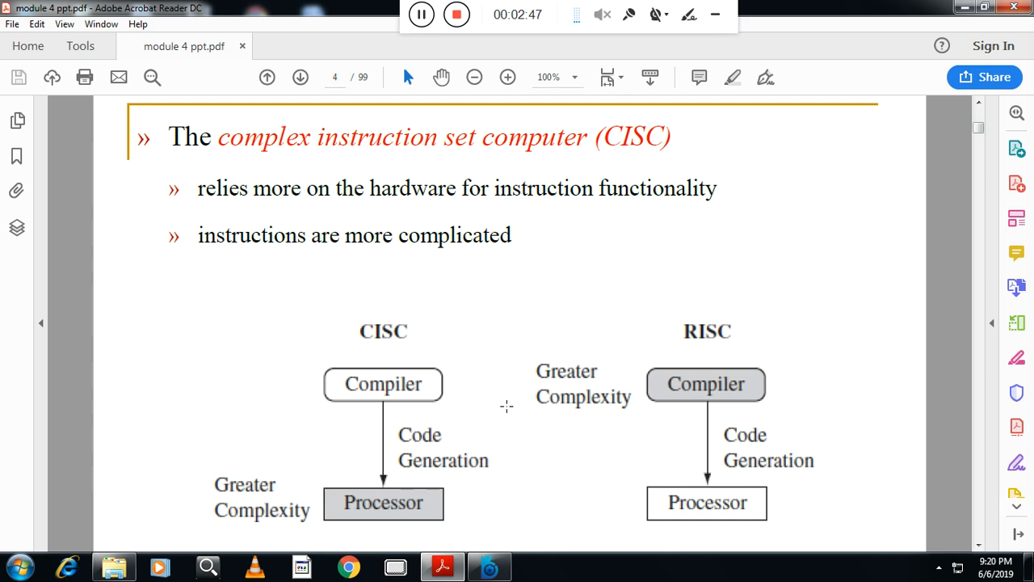
{"action": "mouse_move", "coordinate": [705, 384]}
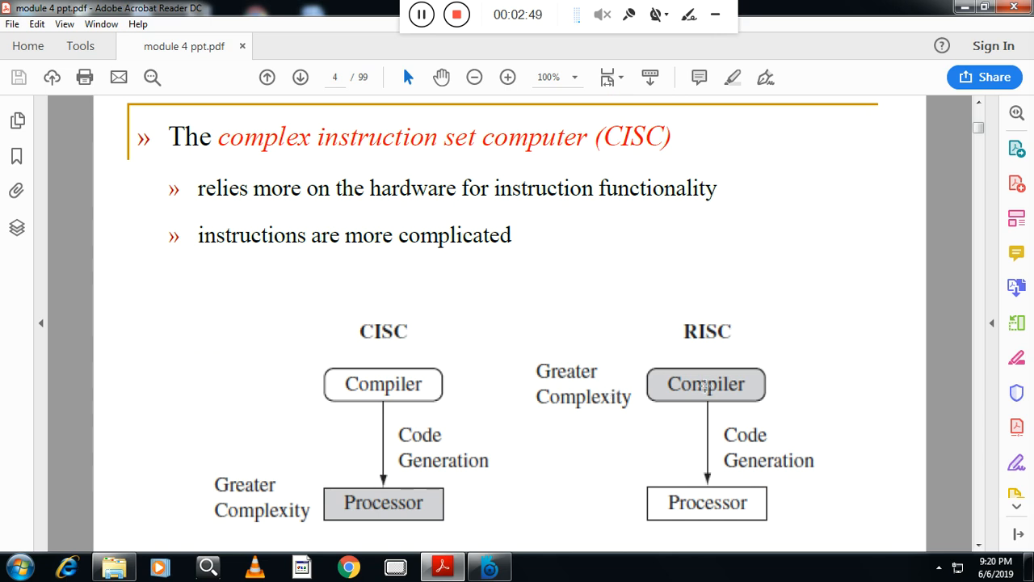
{"action": "mouse_move", "coordinate": [333, 436]}
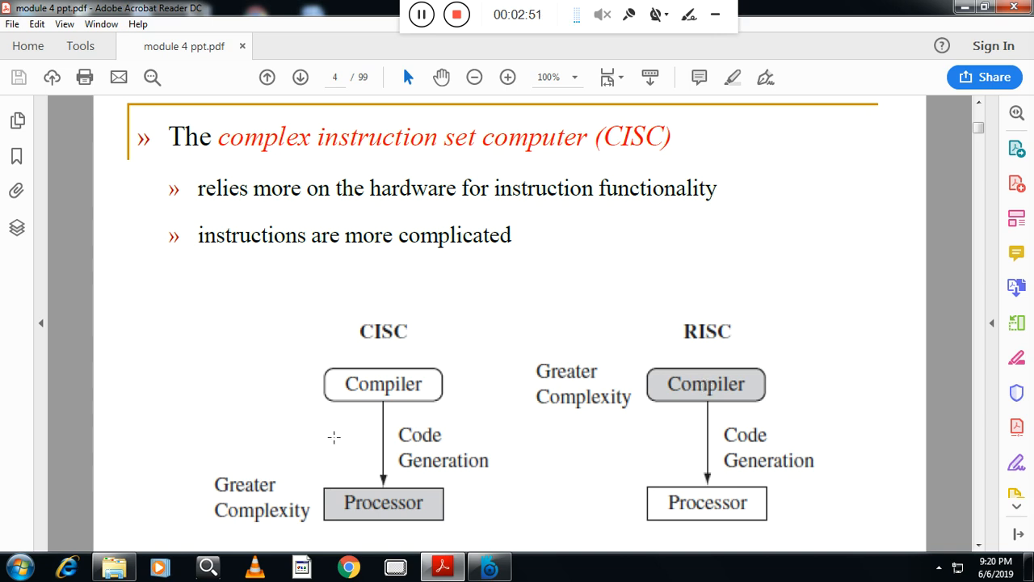
{"action": "mouse_move", "coordinate": [340, 485]}
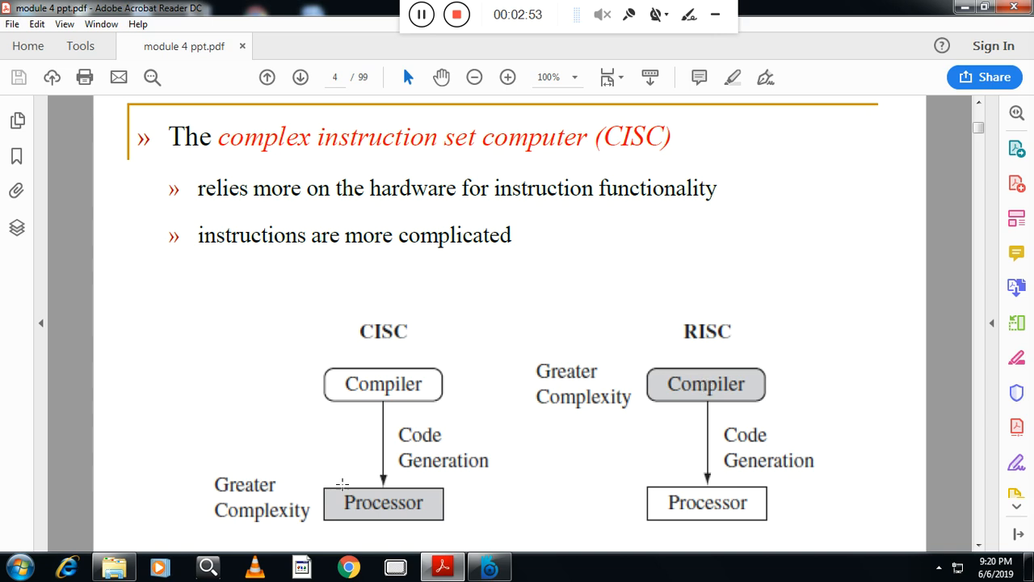
{"action": "mouse_move", "coordinate": [379, 439]}
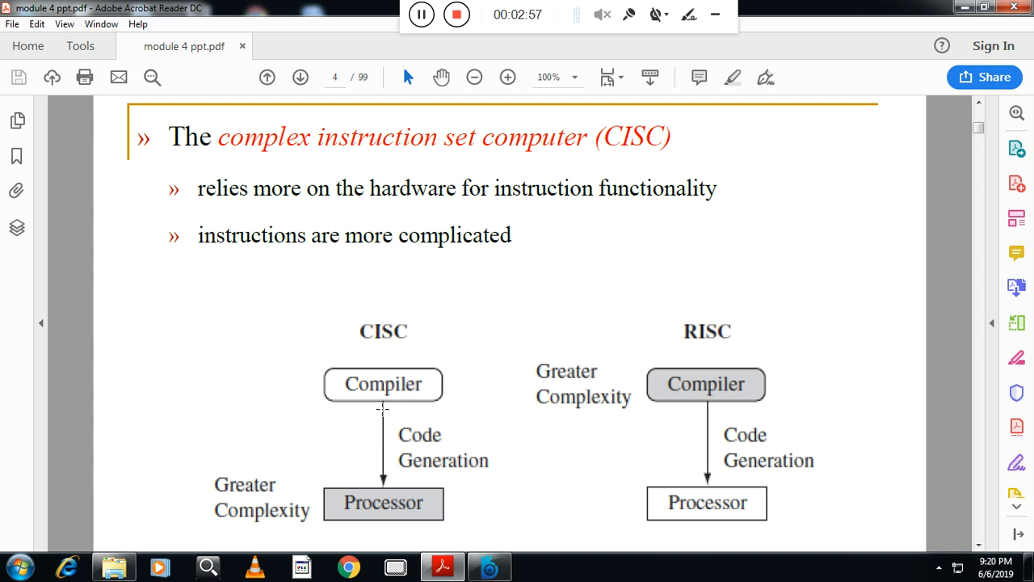
{"action": "mouse_move", "coordinate": [411, 514]}
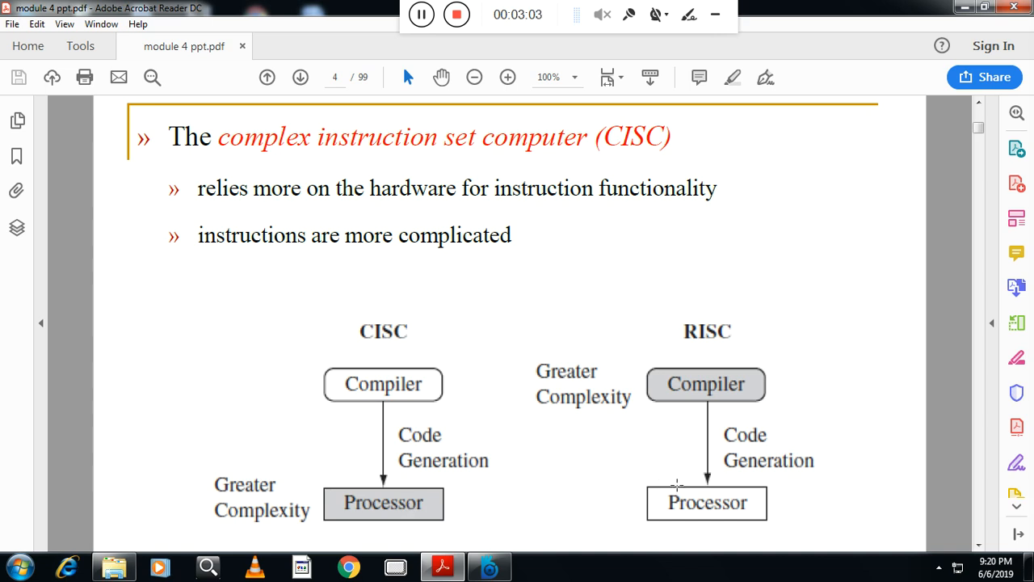
{"action": "mouse_move", "coordinate": [711, 446]}
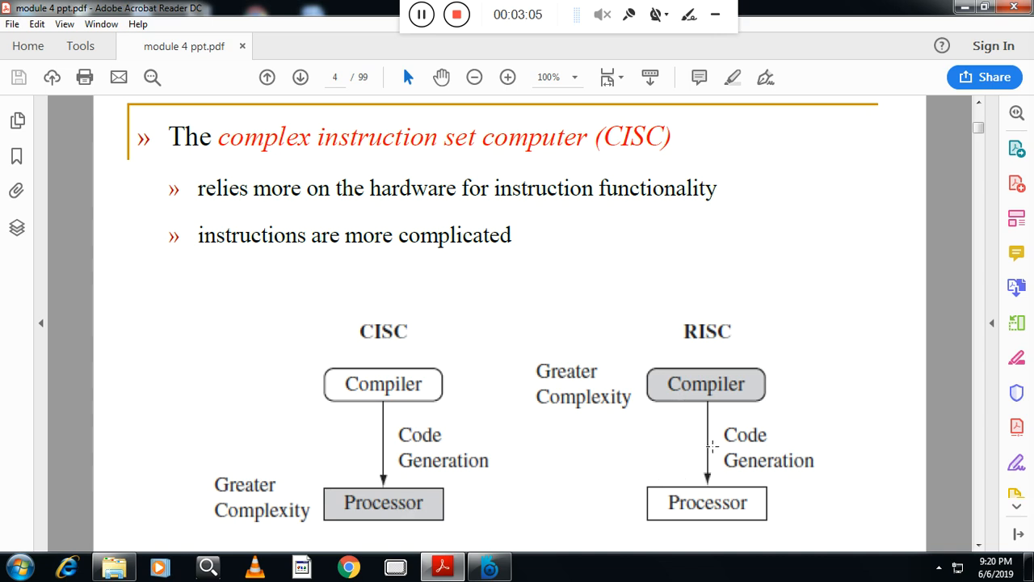
{"action": "mouse_move", "coordinate": [711, 395]}
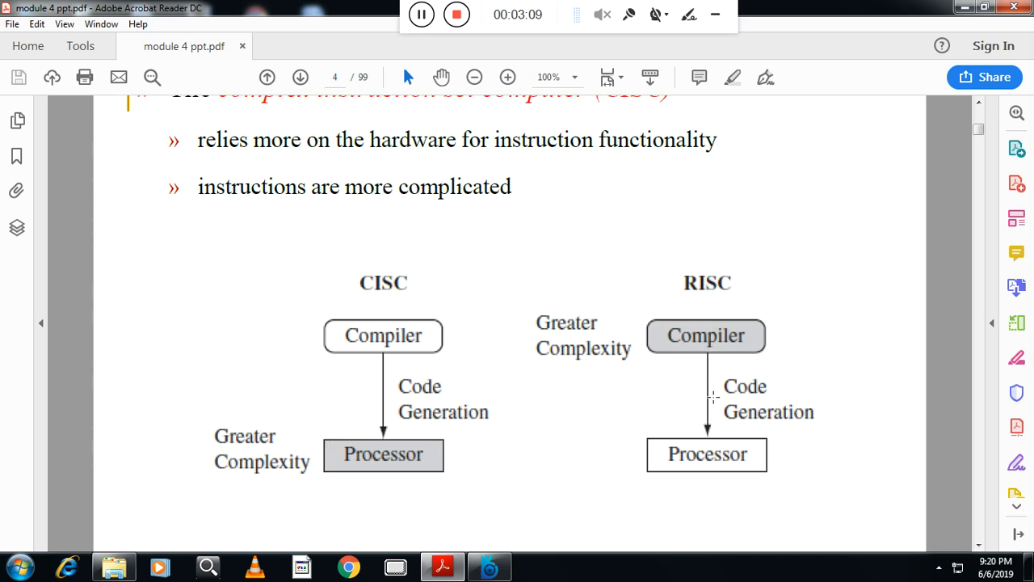
Advance to page 5 with the seven-row CISC/RISC comparison table.
{"action": "left_click", "coordinate": [300, 78]}
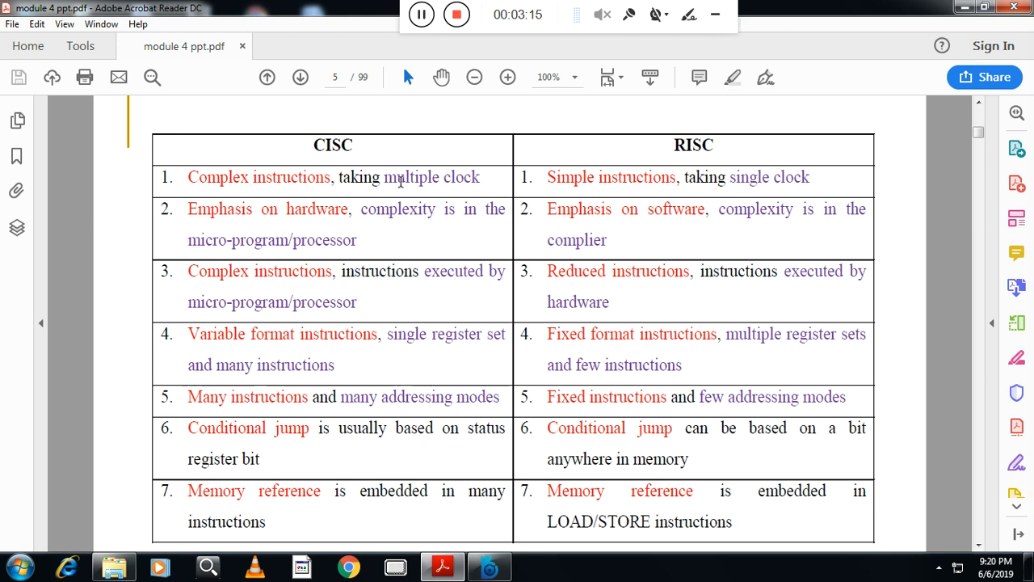
{"action": "mouse_move", "coordinate": [373, 181]}
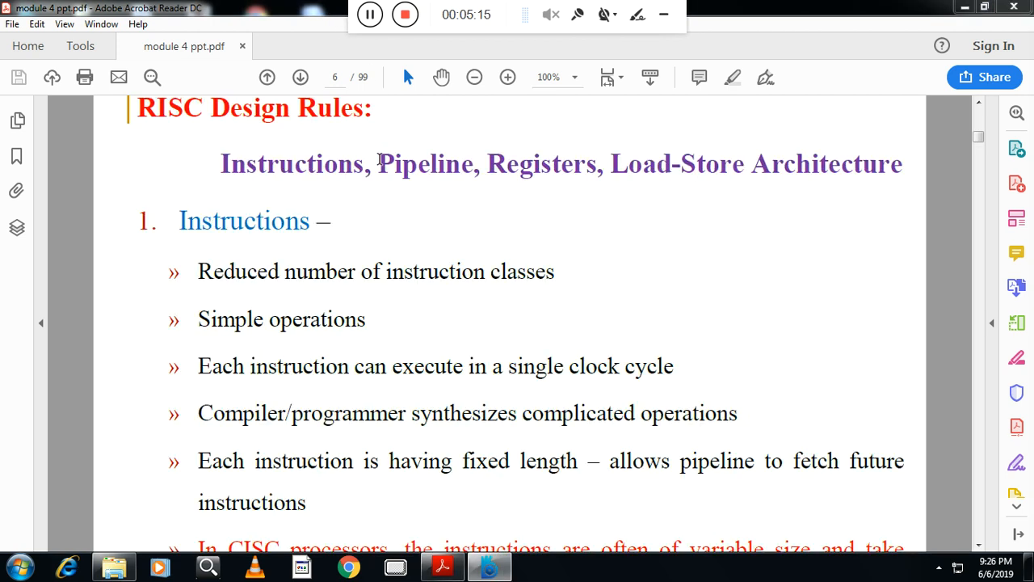
{"action": "mouse_move", "coordinate": [419, 236]}
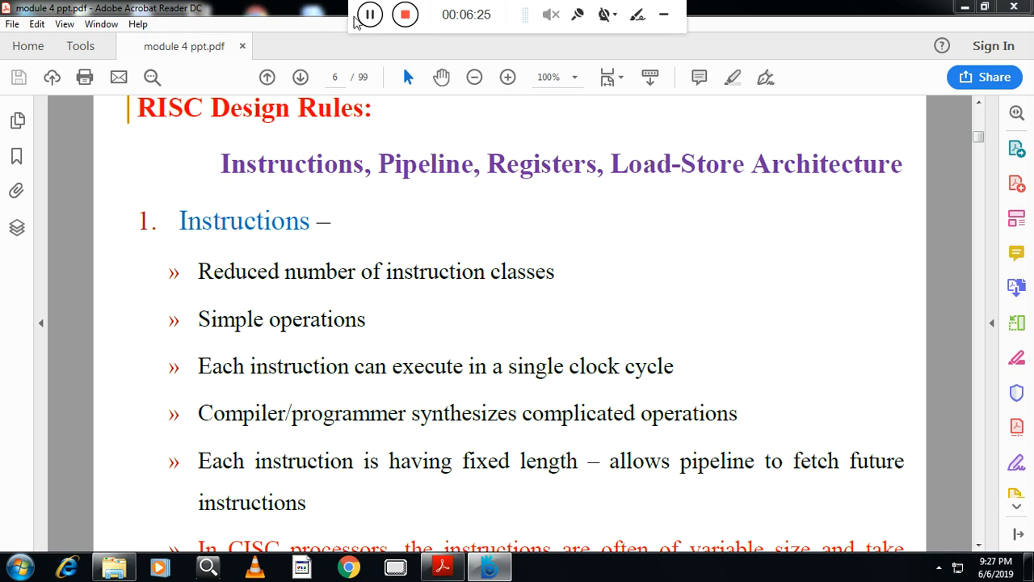
{"action": "mouse_move", "coordinate": [481, 252]}
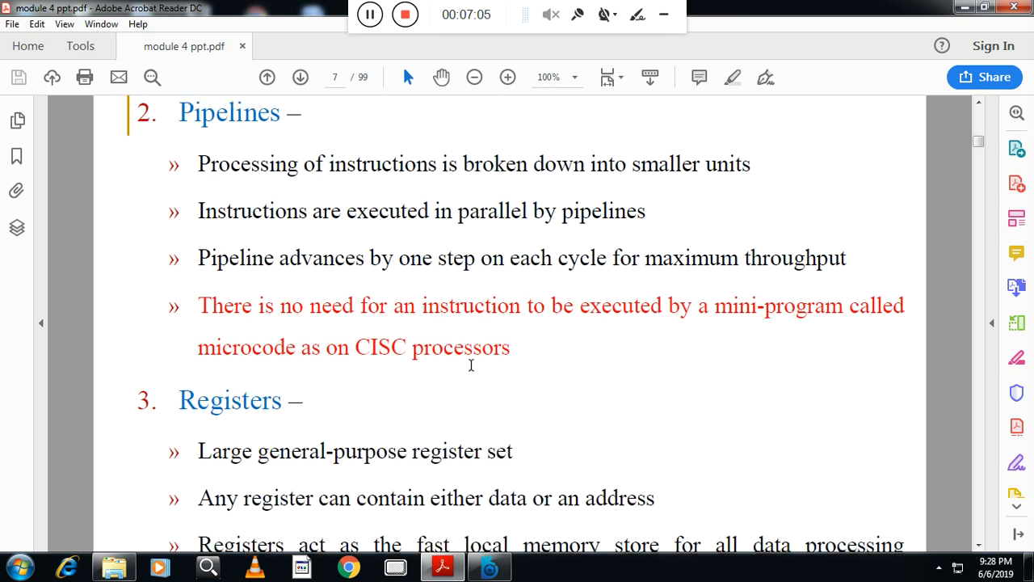
Scroll from page 6 to page 7 showing the Pipelines and Registers rules.
{"action": "scroll", "scroll_direction": "down", "scroll_amount": 3}
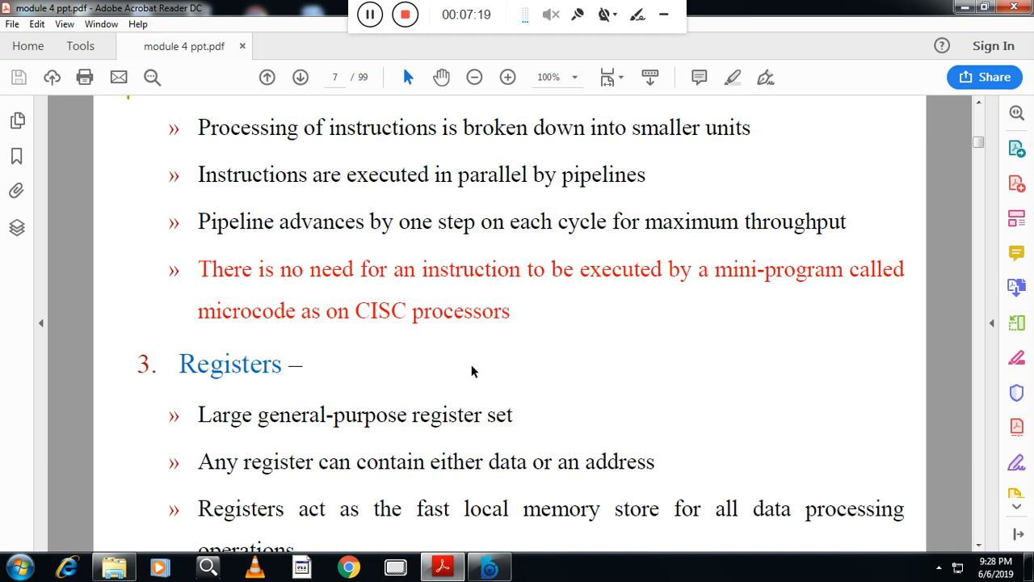
{"action": "mouse_move", "coordinate": [443, 397]}
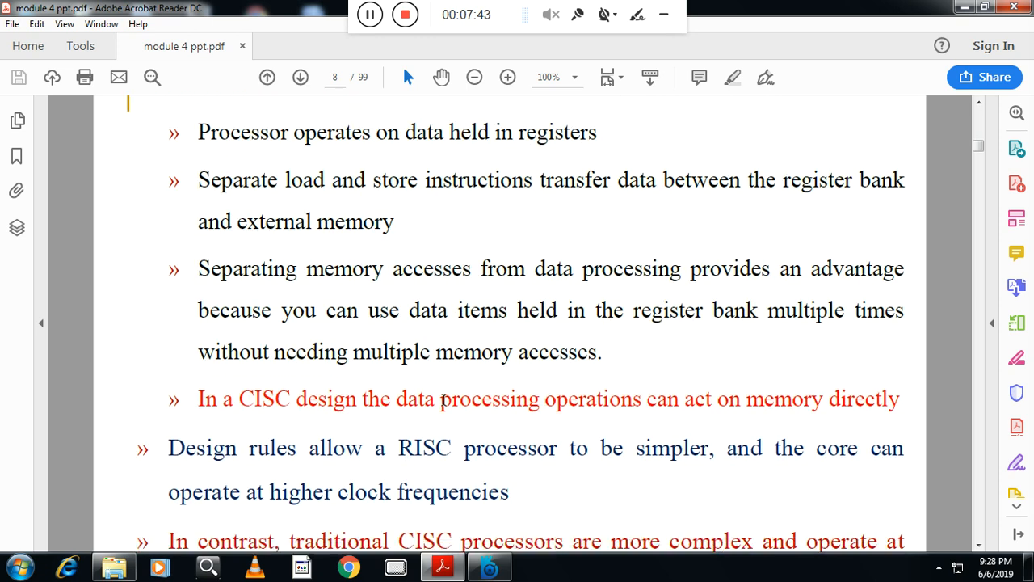
Scroll past the load-store bullets to page 9, the ARM Design Philosophy slide.
{"action": "scroll", "scroll_direction": "down", "scroll_amount": 3}
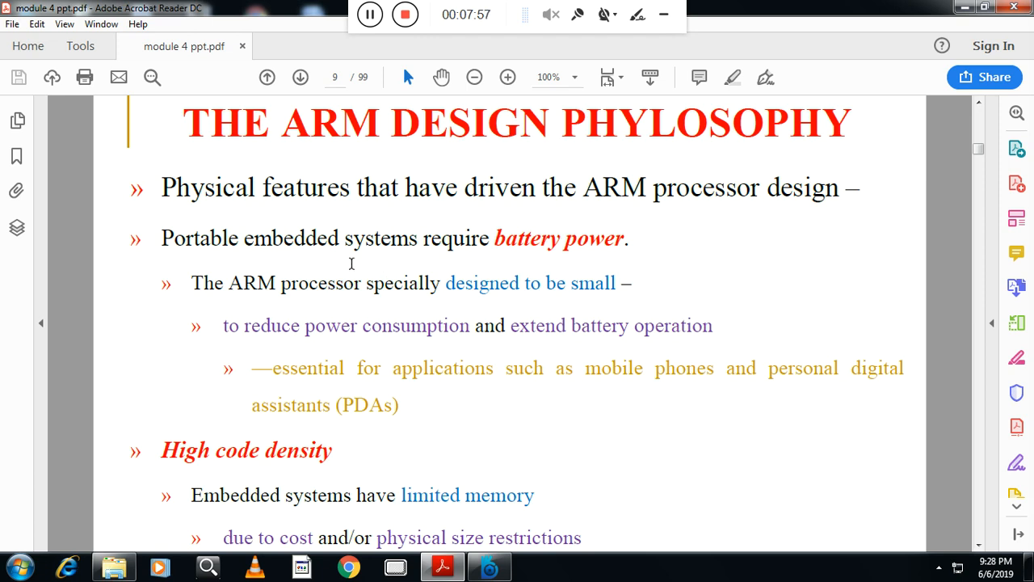
{"action": "mouse_move", "coordinate": [450, 260]}
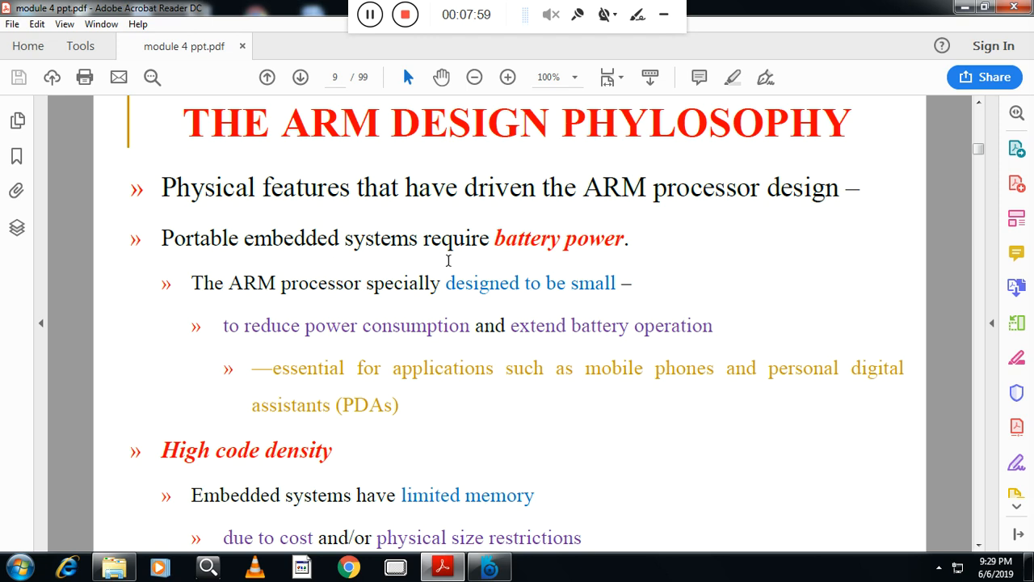
{"action": "mouse_move", "coordinate": [546, 252]}
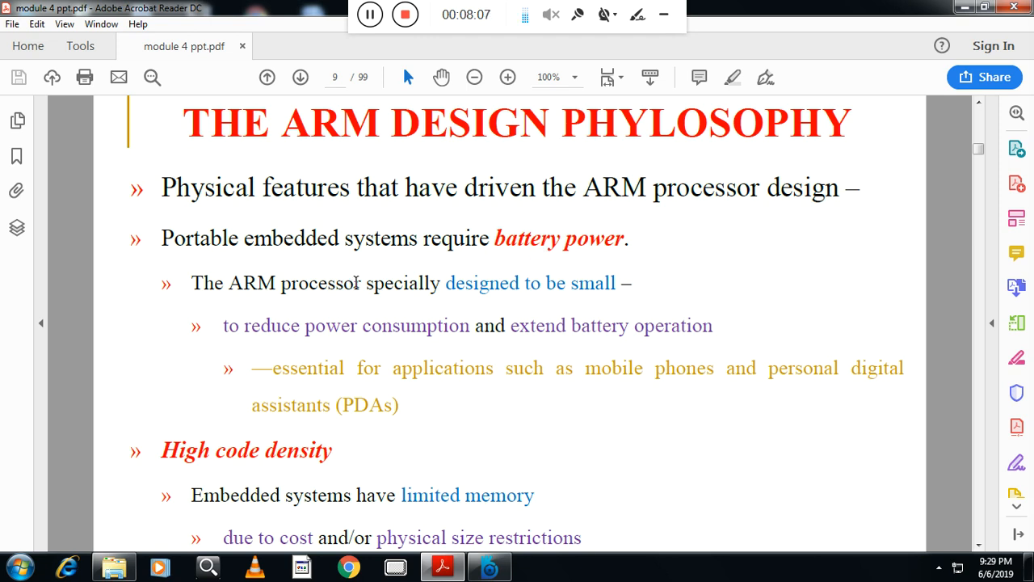
{"action": "mouse_move", "coordinate": [541, 288]}
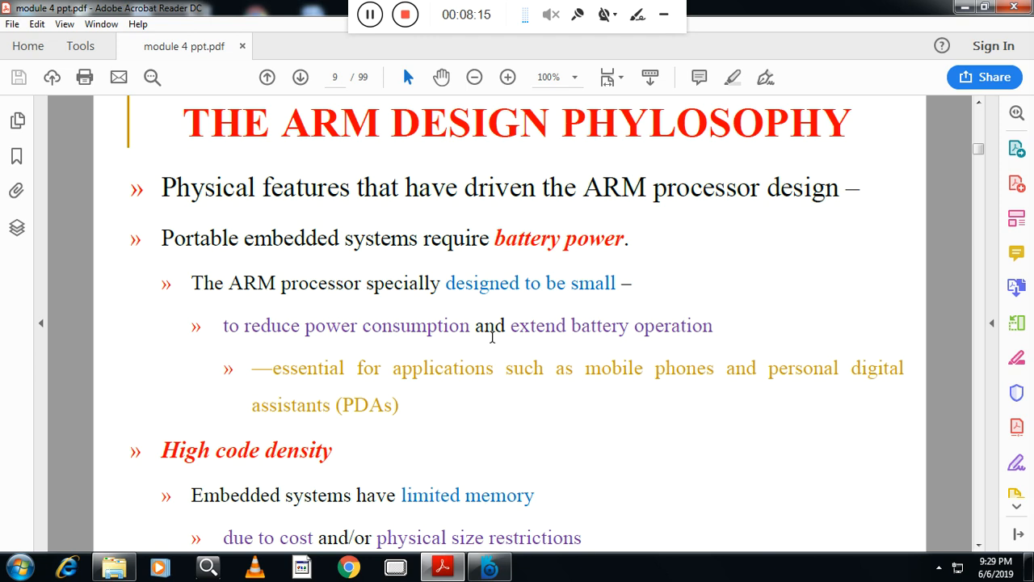
{"action": "mouse_move", "coordinate": [421, 338]}
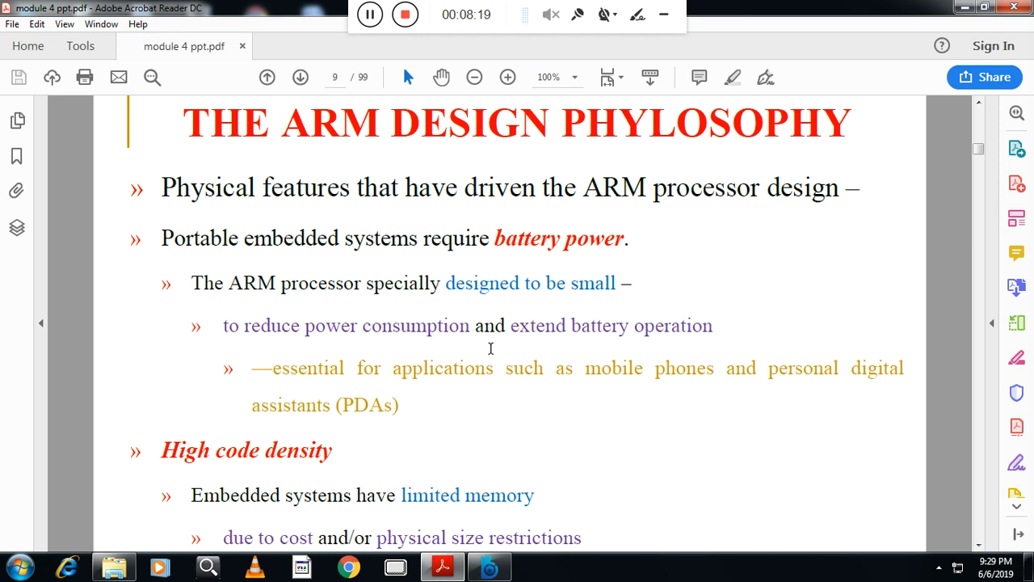
{"action": "mouse_move", "coordinate": [582, 349]}
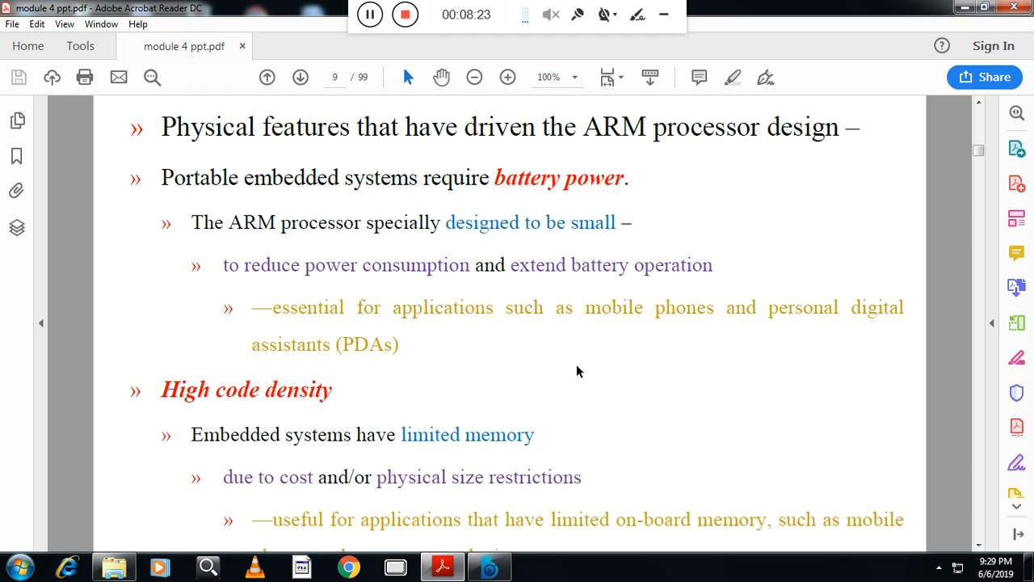
{"action": "scroll", "scroll_direction": "down", "scroll_amount": 3}
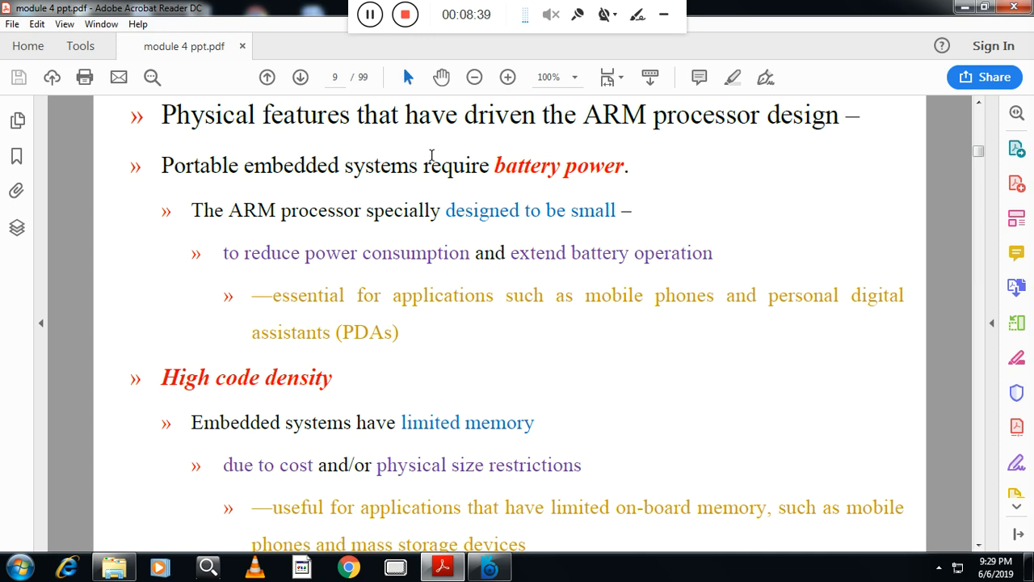
{"action": "scroll", "scroll_direction": "down", "scroll_amount": 3}
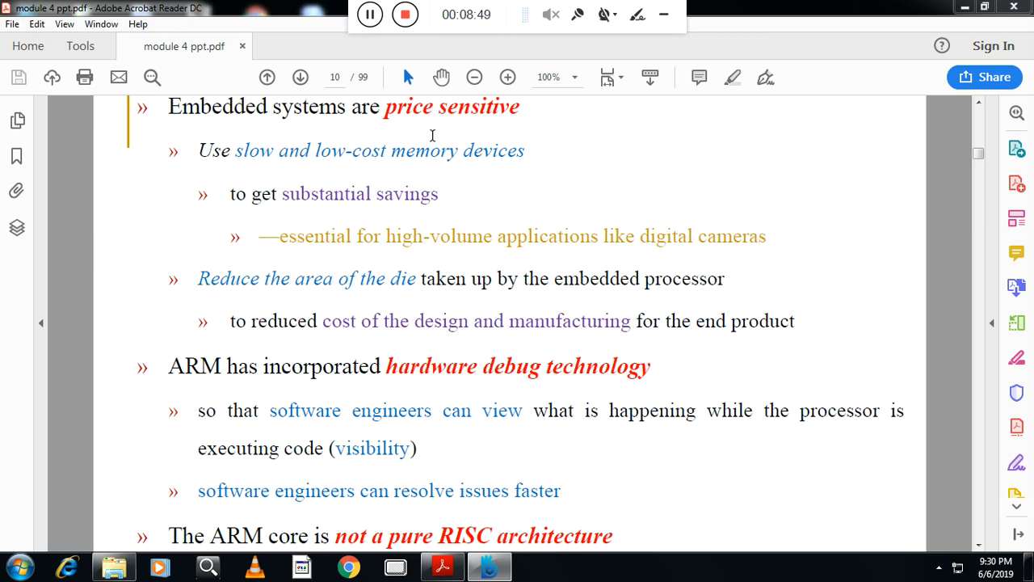
{"action": "mouse_move", "coordinate": [391, 170]}
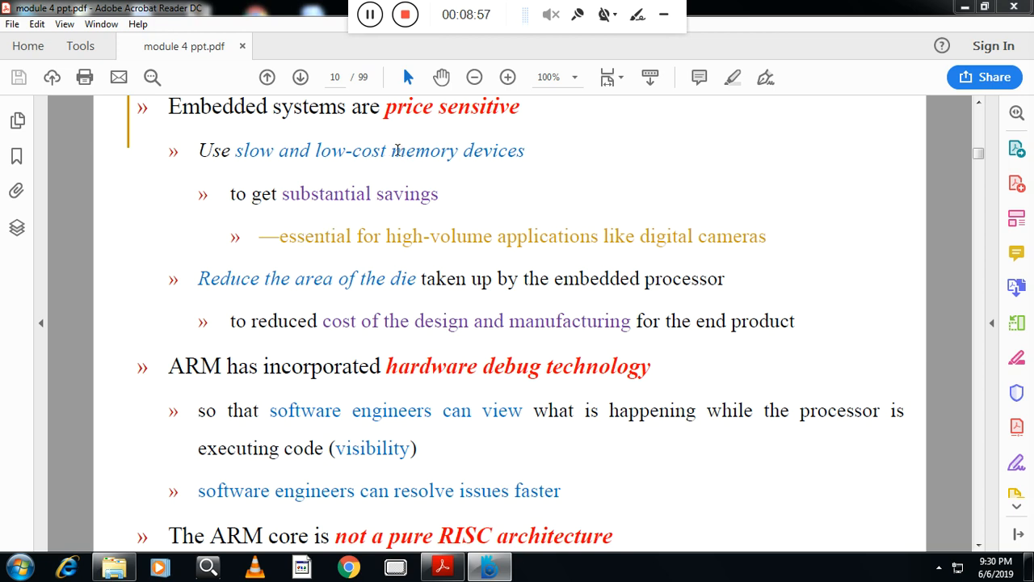
{"action": "mouse_move", "coordinate": [328, 223]}
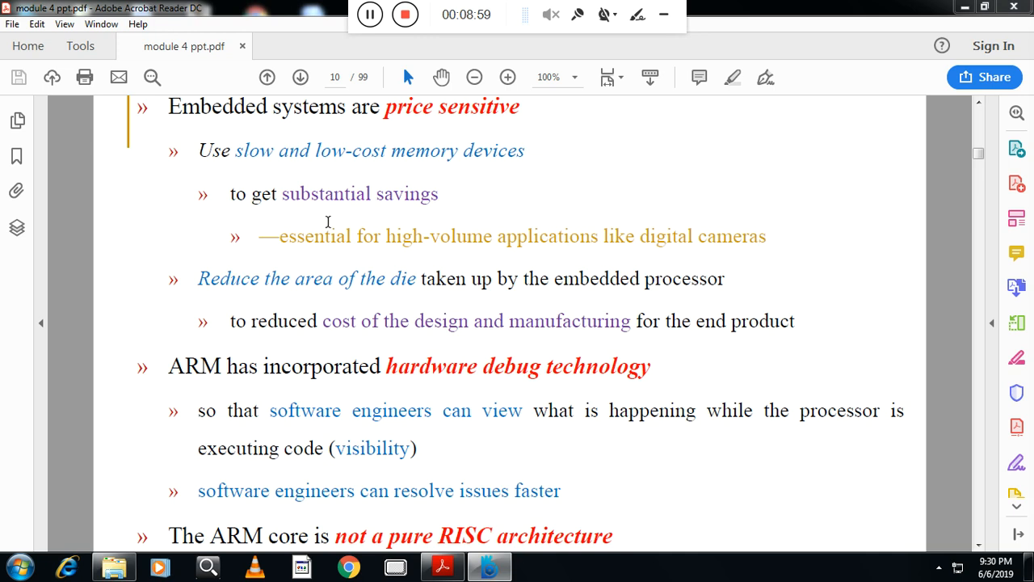
{"action": "mouse_move", "coordinate": [340, 288]}
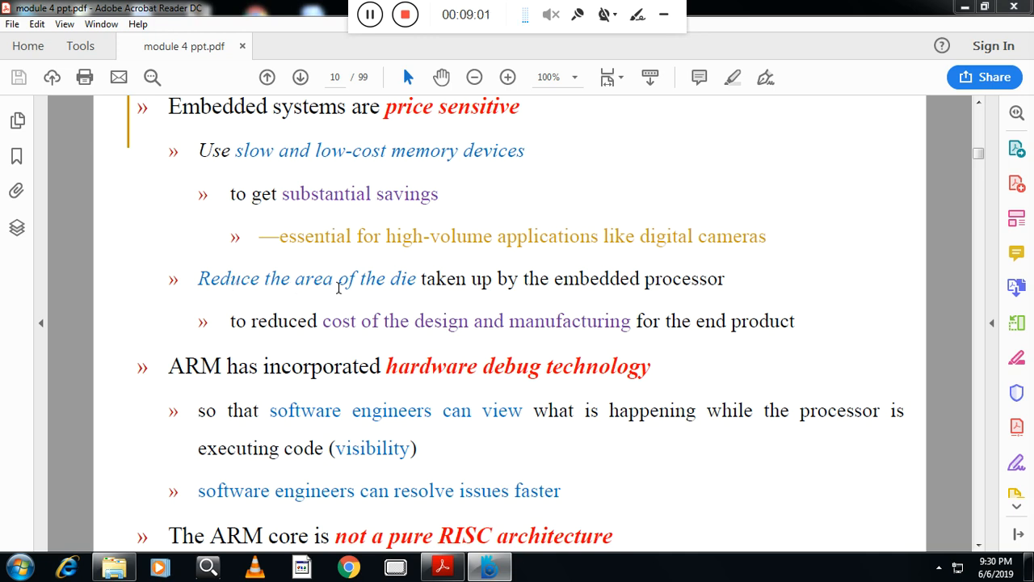
{"action": "mouse_move", "coordinate": [484, 285]}
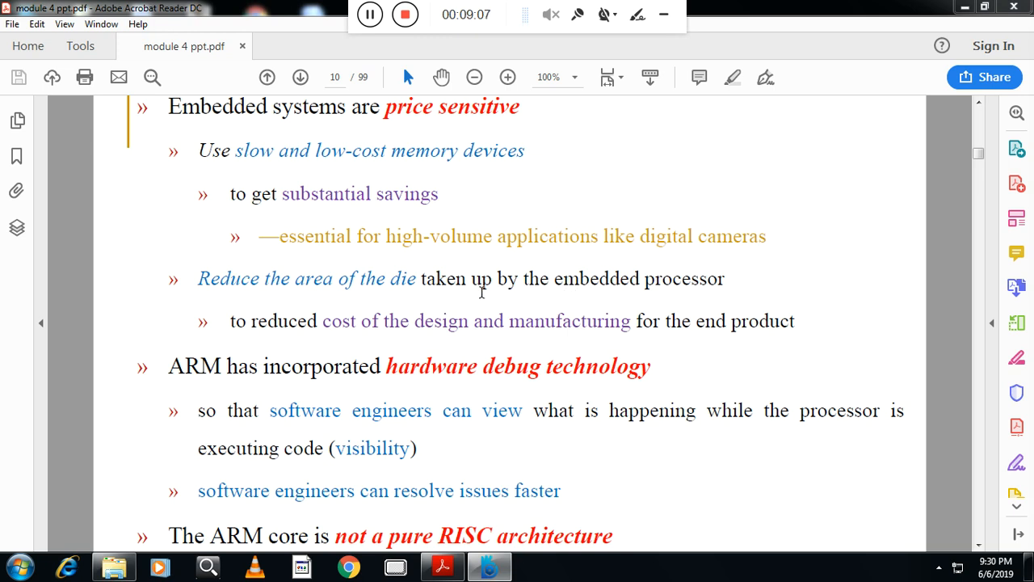
{"action": "mouse_move", "coordinate": [339, 332]}
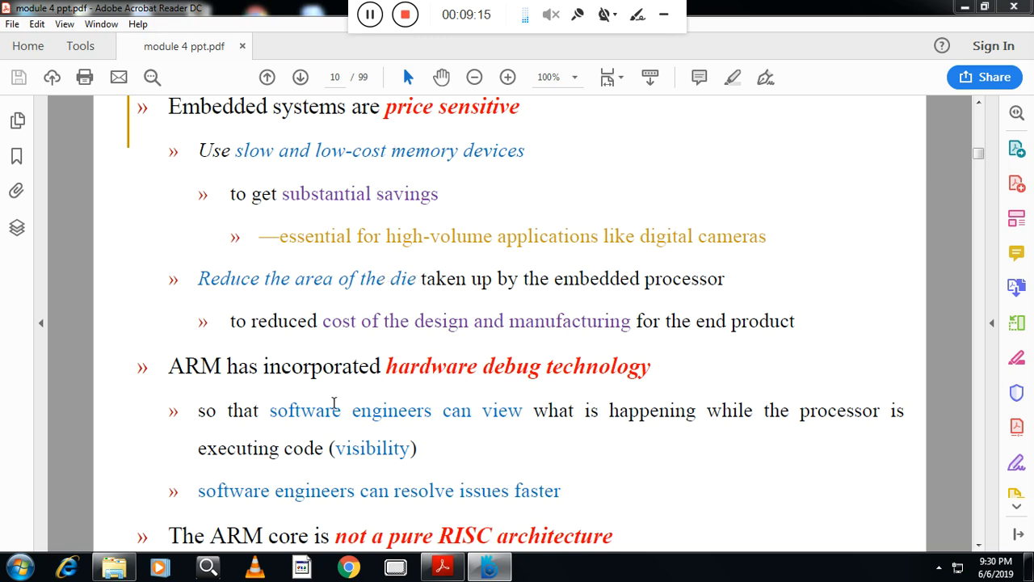
{"action": "mouse_move", "coordinate": [348, 430]}
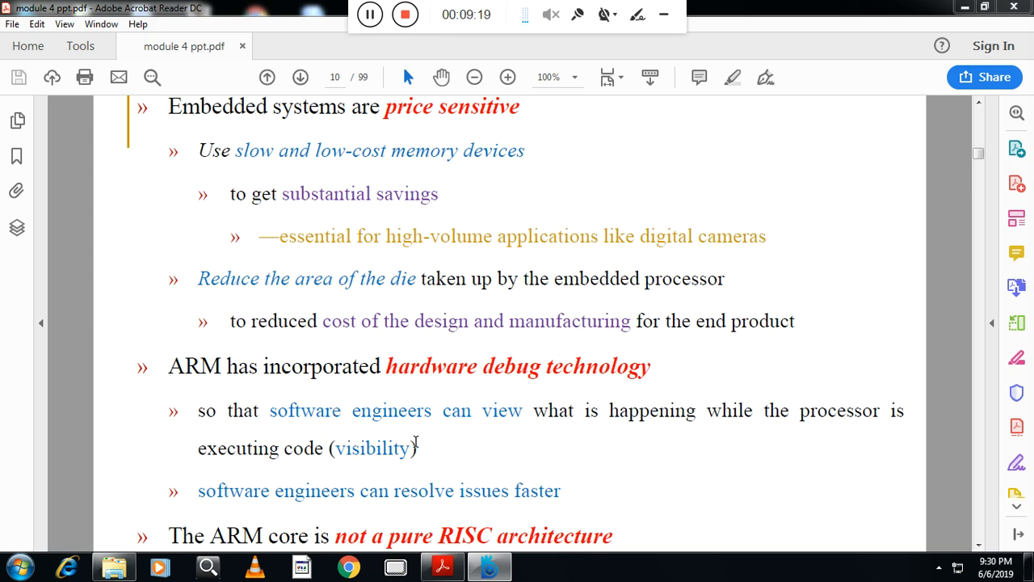
Move past page 10 to page 11, Instruction Set for Embedded Systems.
{"action": "scroll", "scroll_direction": "down", "scroll_amount": 3}
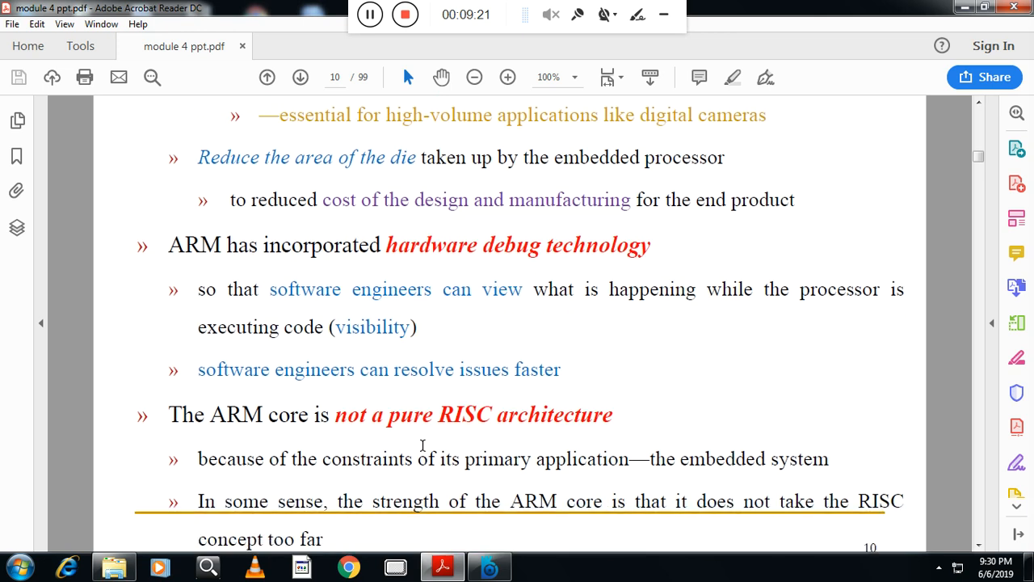
{"action": "left_click", "coordinate": [301, 78]}
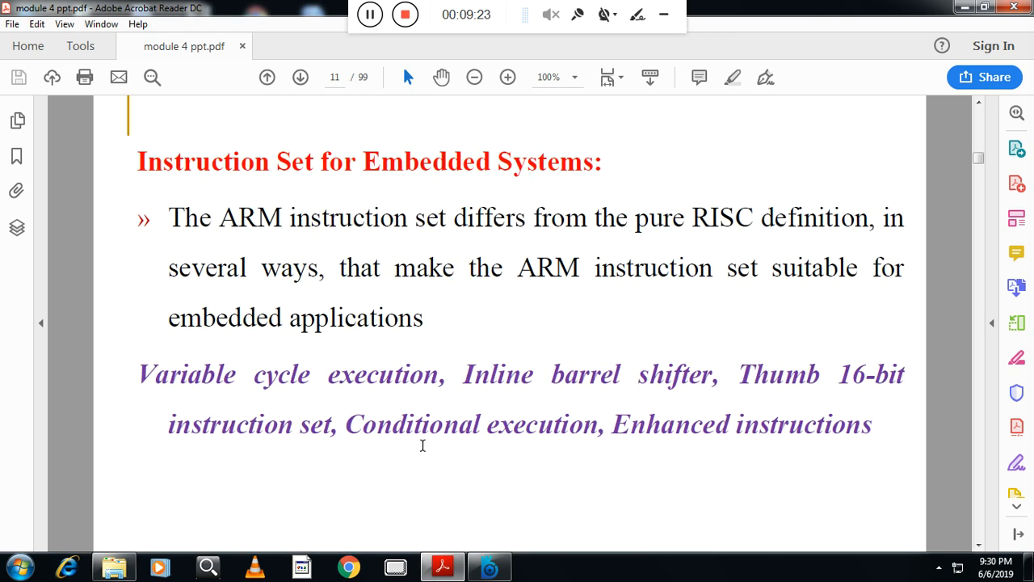
Page through slides 12 to 15 on ARM instruction-set features up to Conditional execution.
{"action": "scroll", "scroll_direction": "down", "scroll_amount": 3}
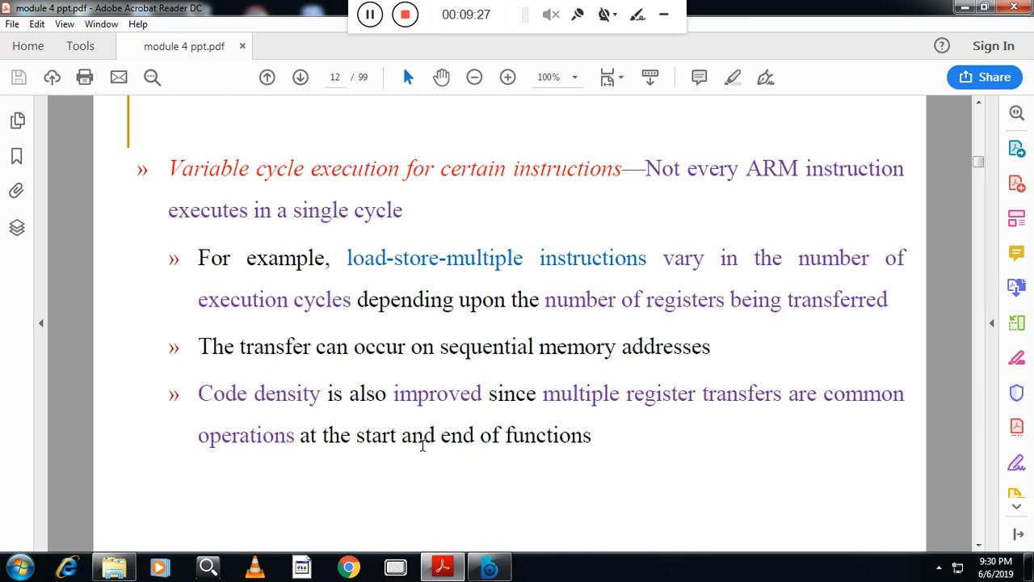
{"action": "left_click", "coordinate": [301, 78]}
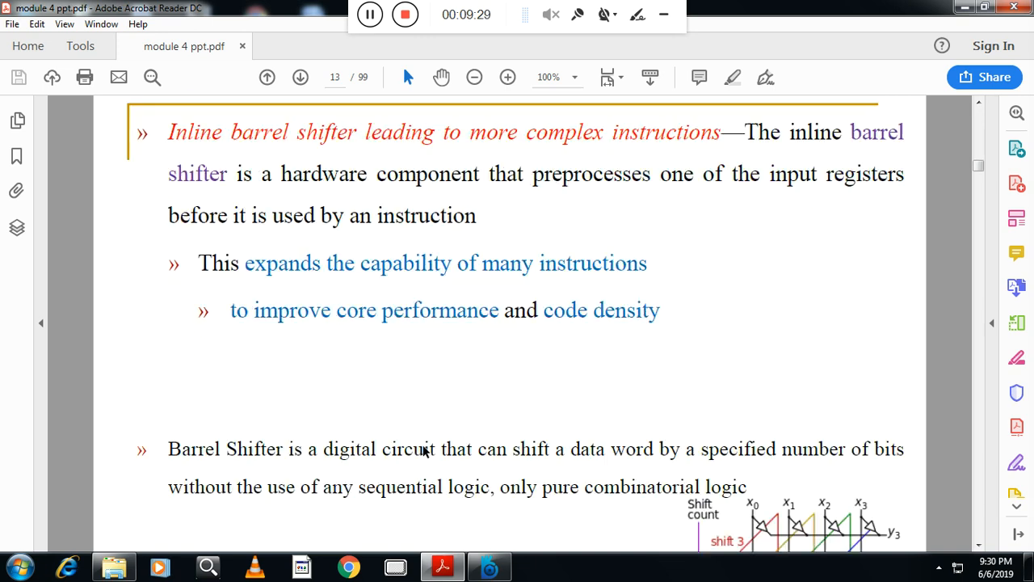
{"action": "scroll", "scroll_direction": "down", "scroll_amount": 3}
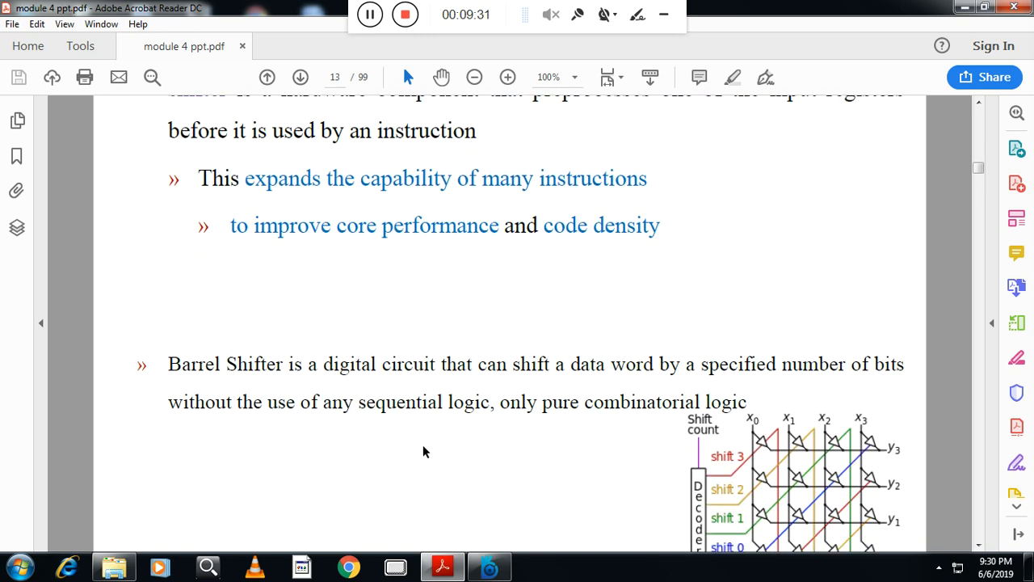
{"action": "left_click", "coordinate": [301, 78]}
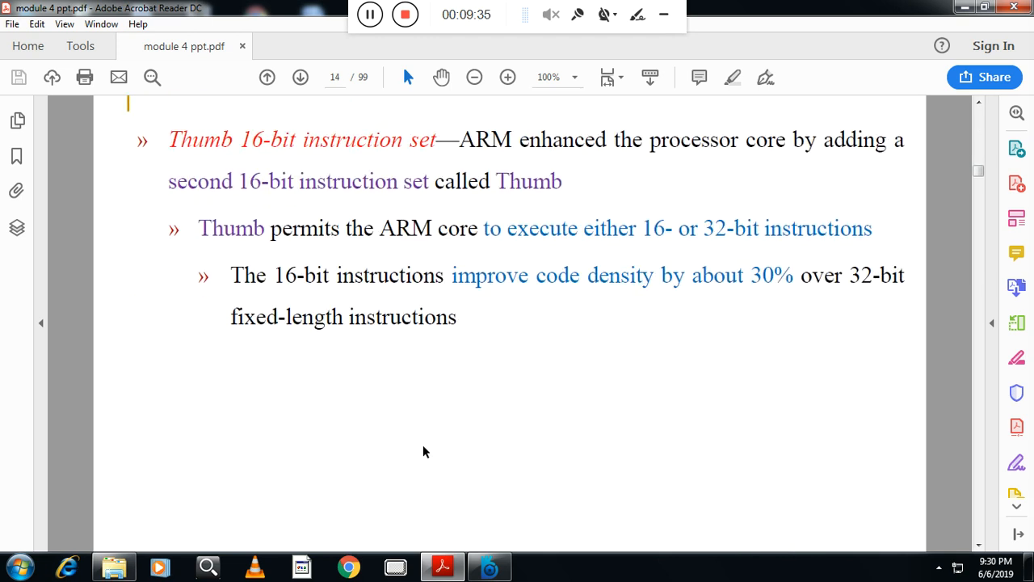
{"action": "left_click", "coordinate": [301, 78]}
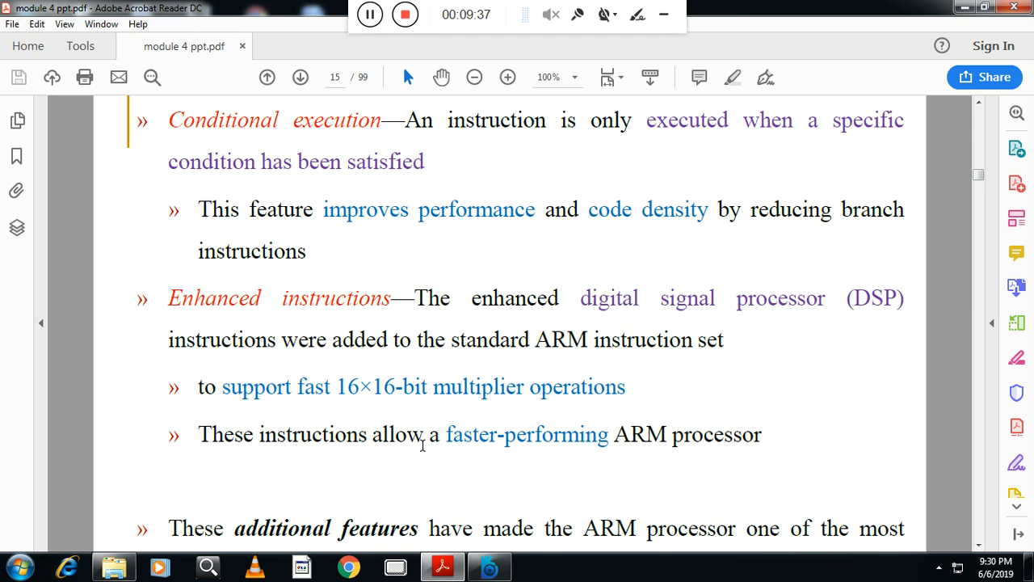
{"action": "scroll", "scroll_direction": "down", "scroll_amount": 3}
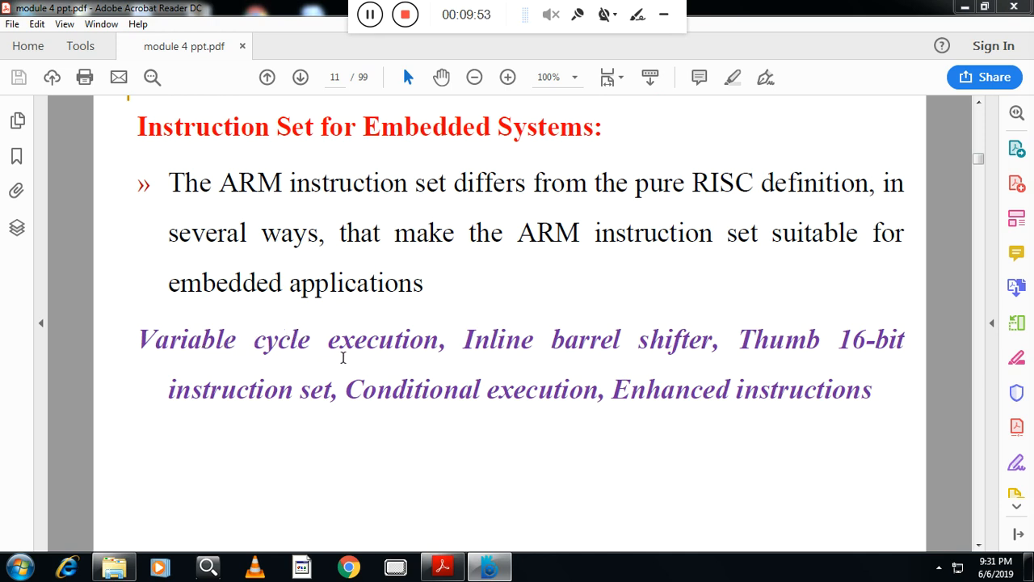
{"action": "mouse_move", "coordinate": [470, 349]}
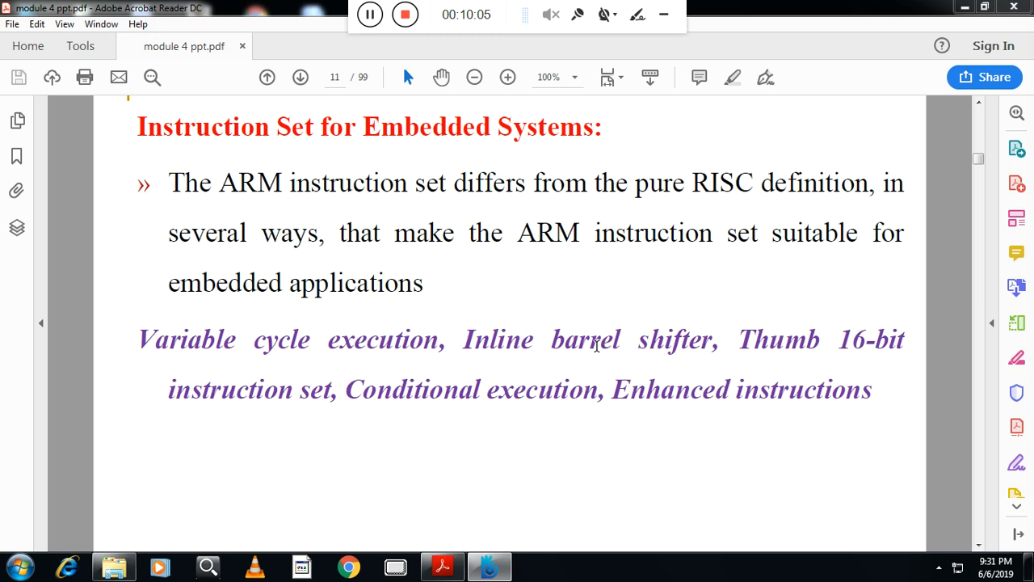
{"action": "mouse_move", "coordinate": [731, 349]}
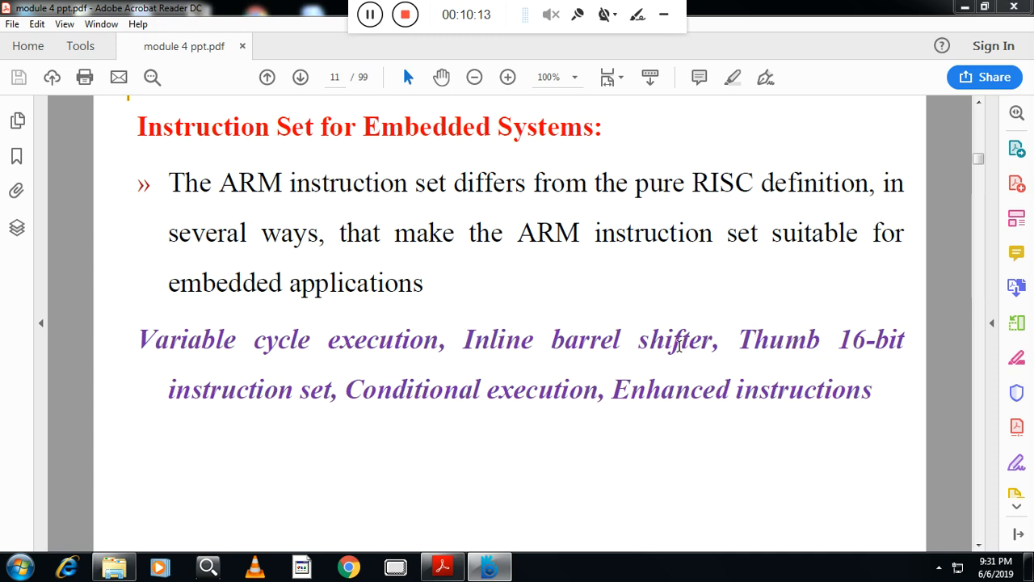
{"action": "mouse_move", "coordinate": [595, 354]}
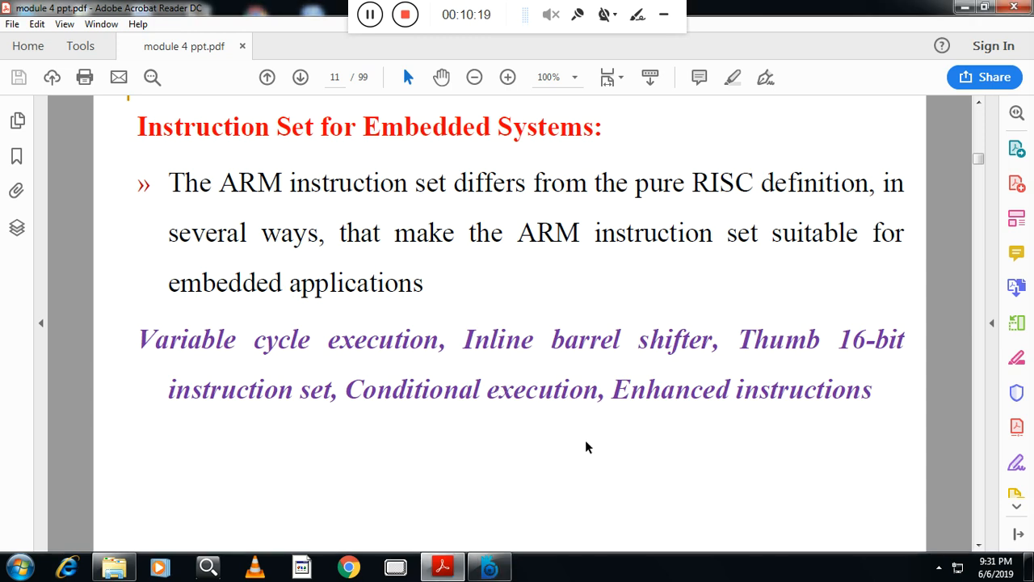
Move to page 12 on variable cycle execution for certain ARM instructions.
{"action": "left_click", "coordinate": [301, 77]}
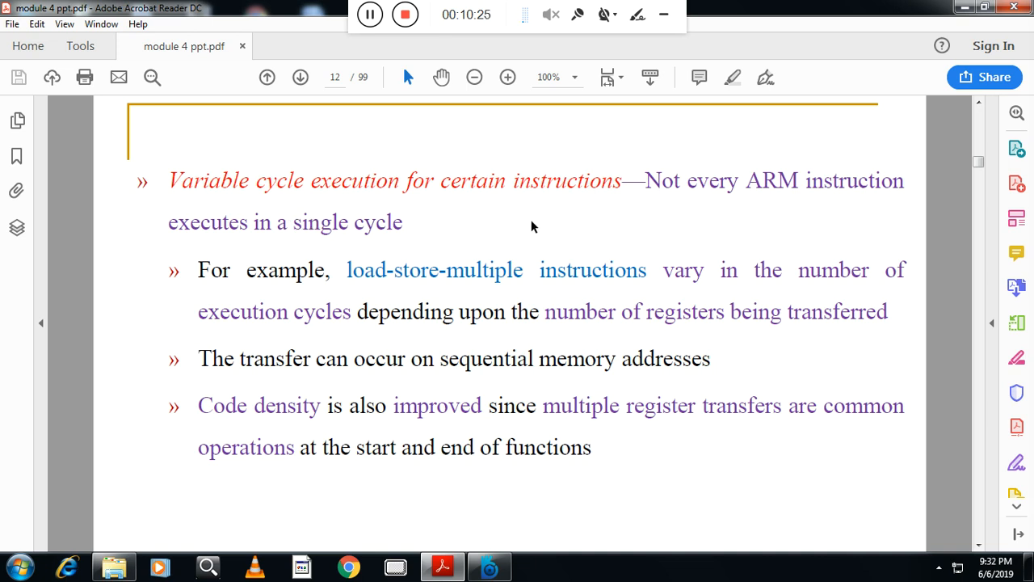
{"action": "mouse_move", "coordinate": [536, 288]}
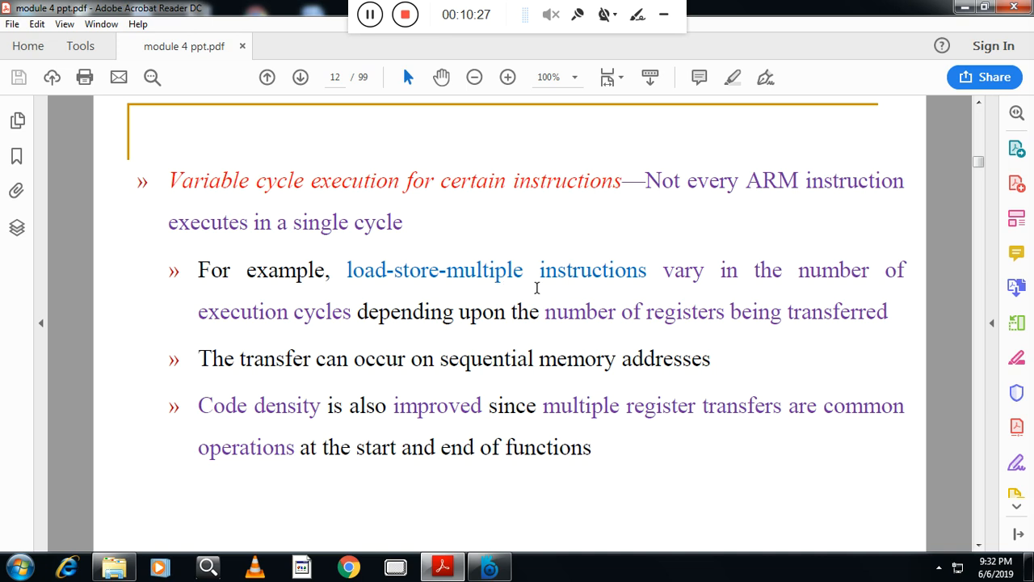
{"action": "mouse_move", "coordinate": [617, 289]}
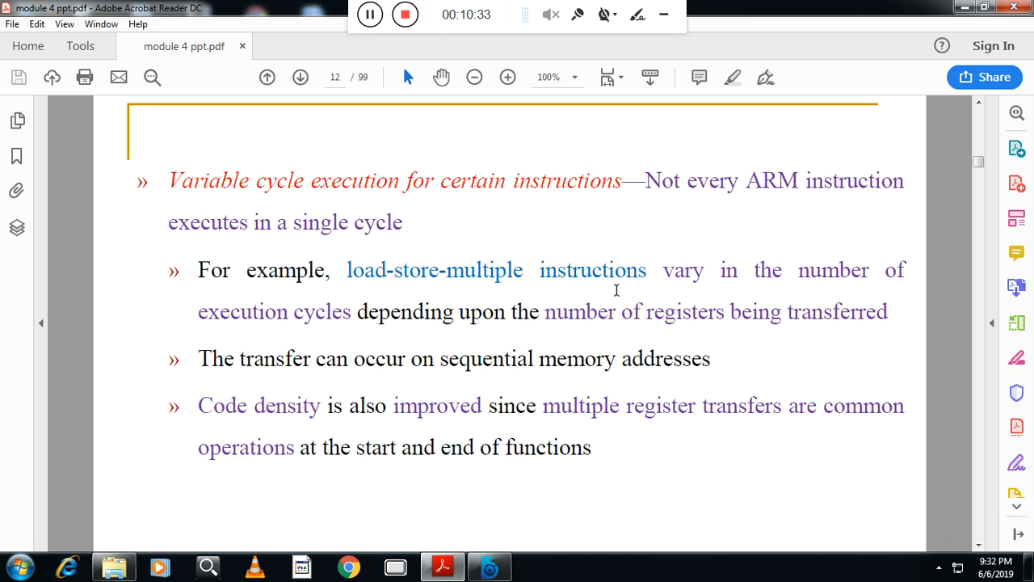
{"action": "mouse_move", "coordinate": [320, 236]}
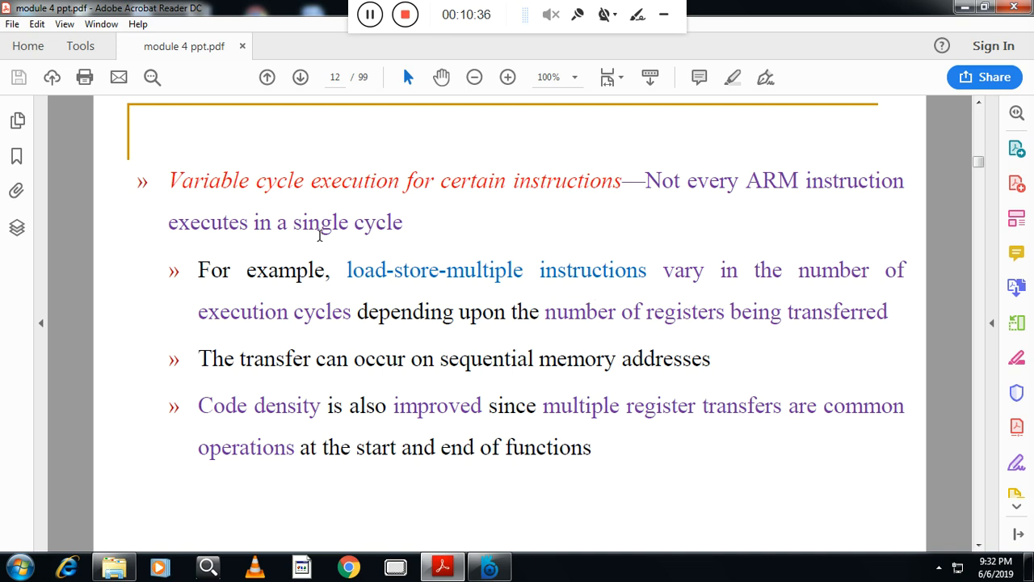
{"action": "mouse_move", "coordinate": [482, 233]}
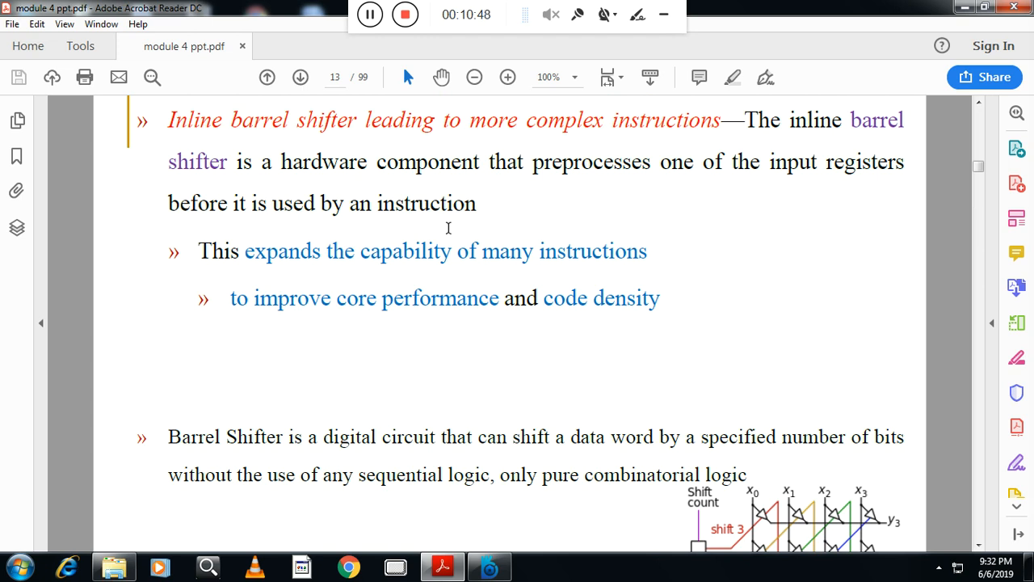
{"action": "mouse_move", "coordinate": [323, 316]}
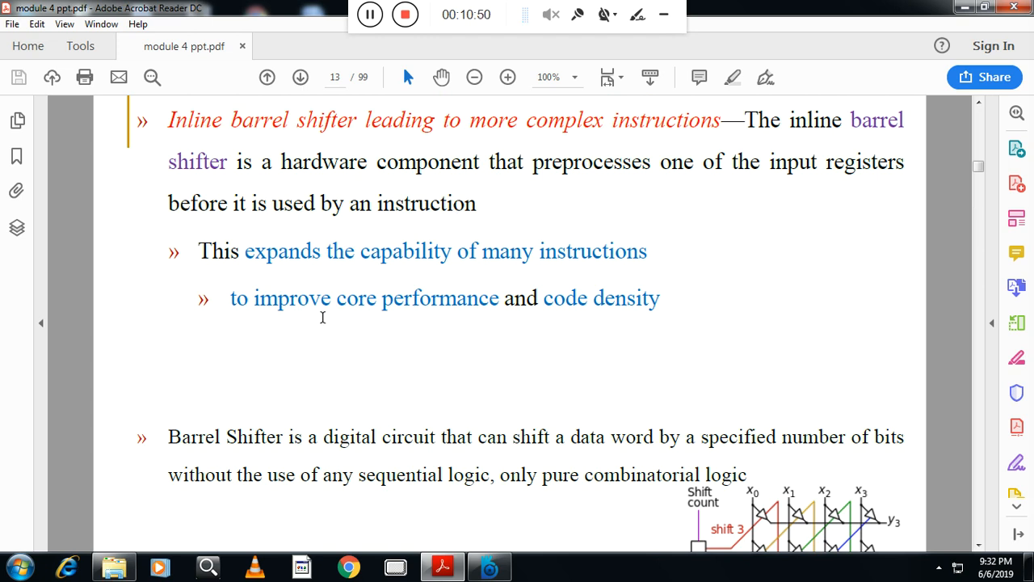
{"action": "mouse_move", "coordinate": [611, 459]}
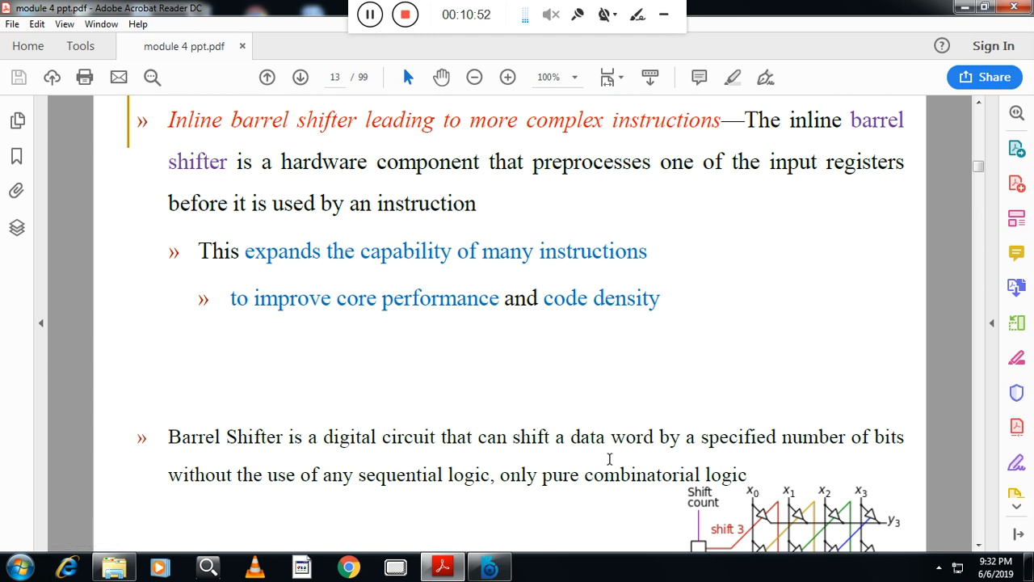
{"action": "mouse_move", "coordinate": [480, 474]}
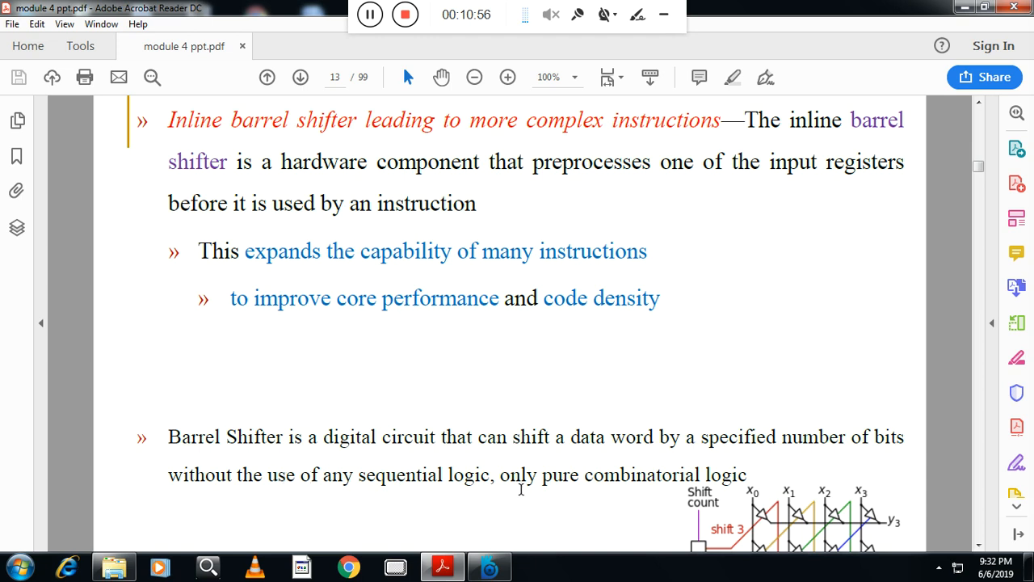
Scroll page 13 to the barrel shifter definition and shift-count decoder diagram.
{"action": "scroll", "scroll_direction": "down", "scroll_amount": 3}
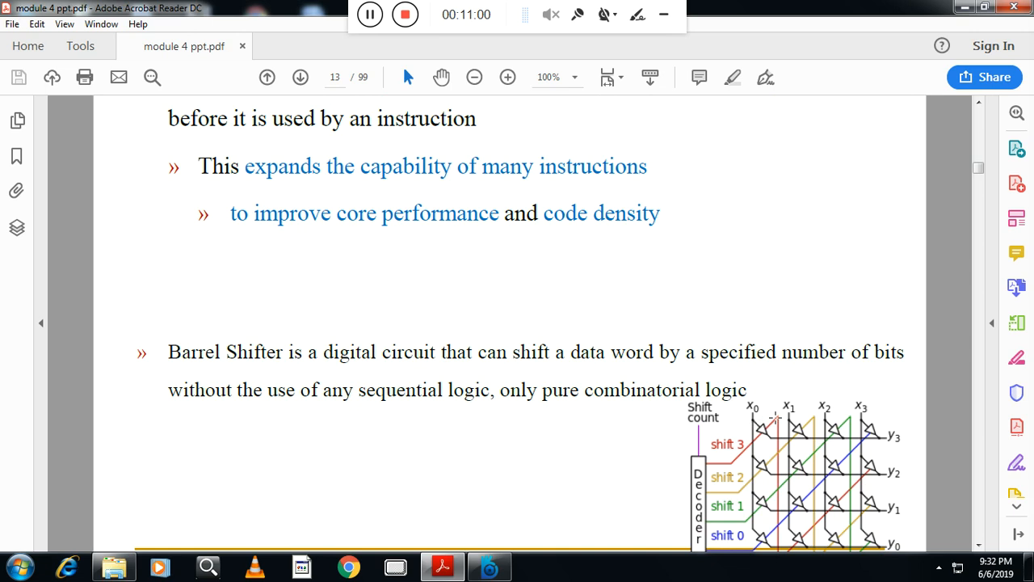
{"action": "mouse_move", "coordinate": [816, 431]}
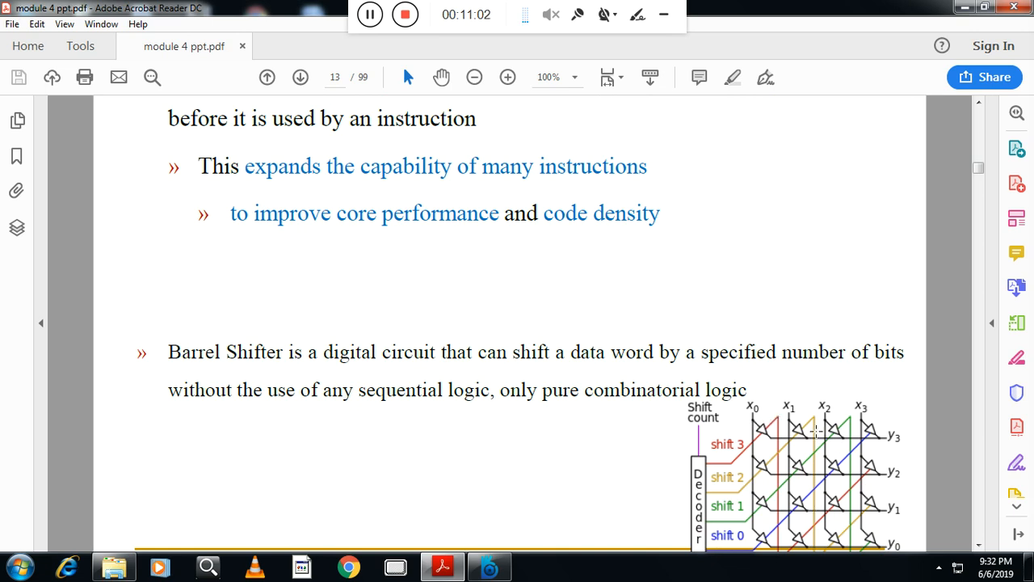
{"action": "mouse_move", "coordinate": [679, 462]}
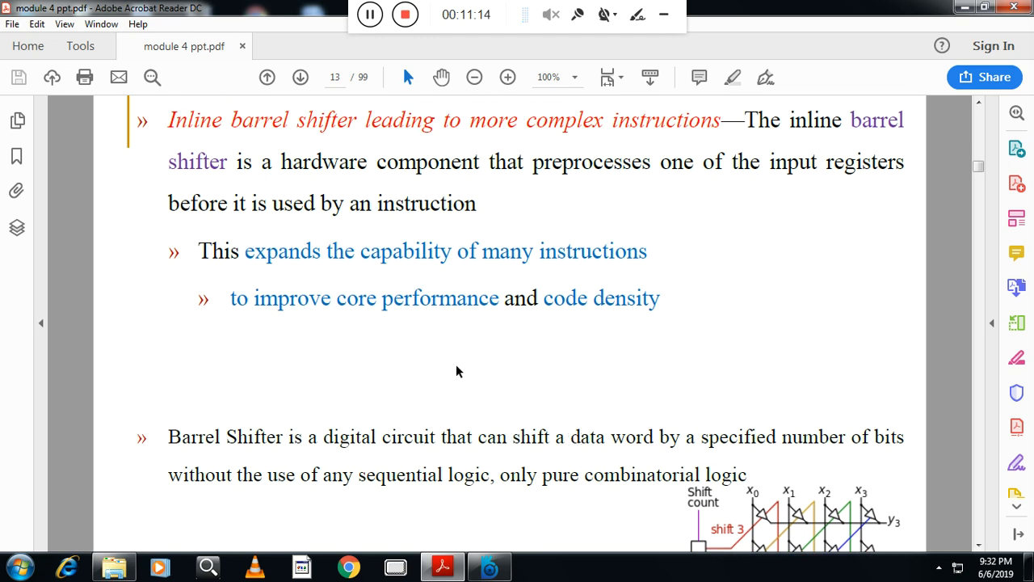
{"action": "mouse_move", "coordinate": [530, 323]}
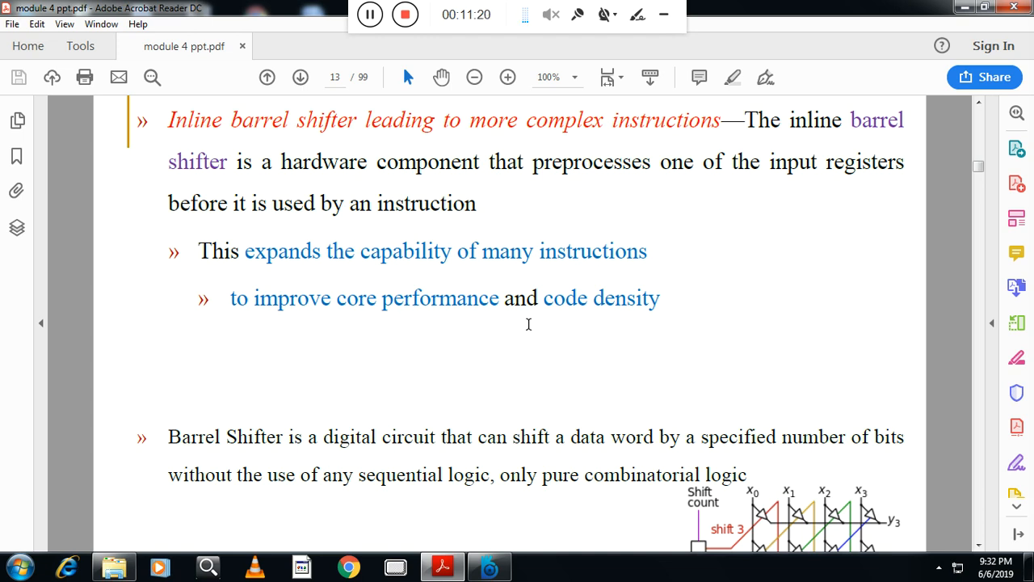
Scroll down past the Thumb slide to slide 15's enhanced DSP instructions section.
{"action": "scroll", "scroll_direction": "down", "scroll_amount": 3}
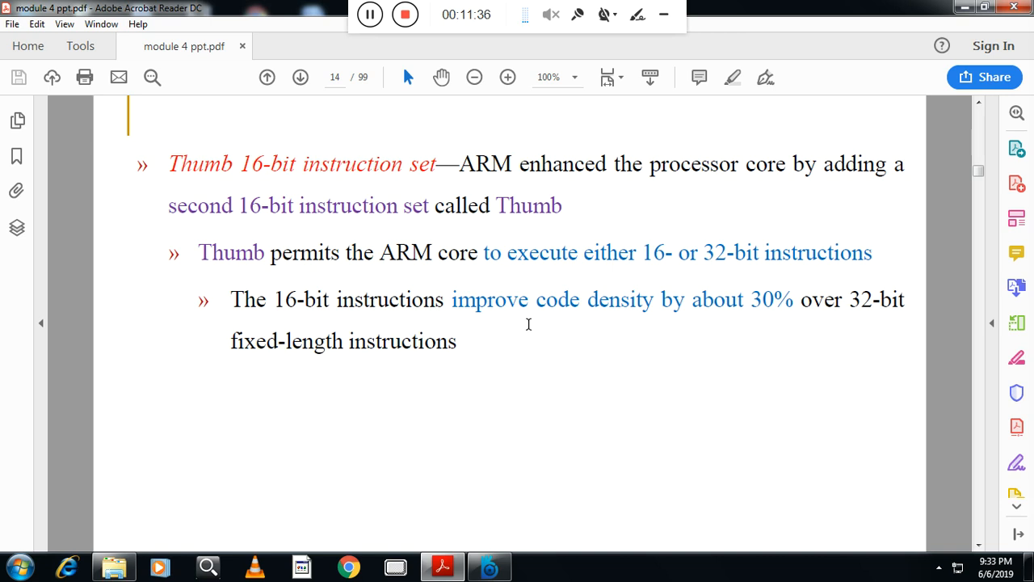
{"action": "scroll", "scroll_direction": "down", "scroll_amount": 3}
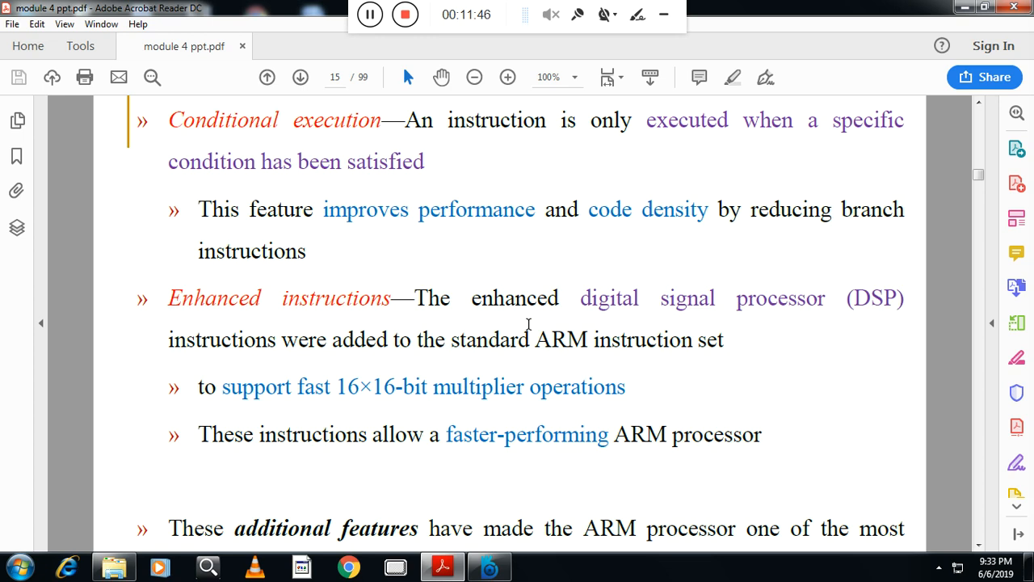
{"action": "scroll", "scroll_direction": "down", "scroll_amount": 3}
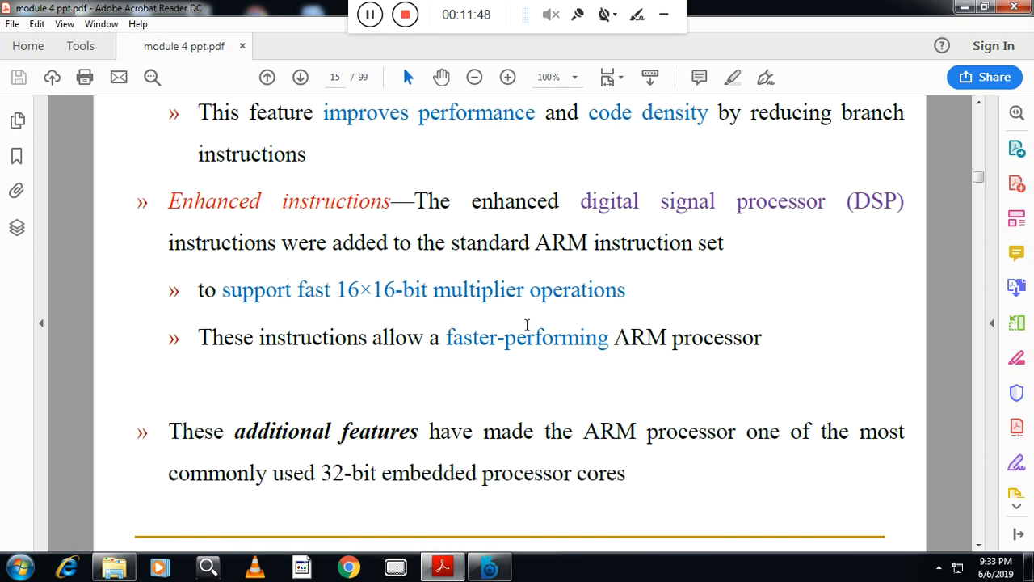
Advance to slide 16, Embedded System Hardware, and scroll down to its full ARM bus architecture diagram.
{"action": "left_click", "coordinate": [301, 78]}
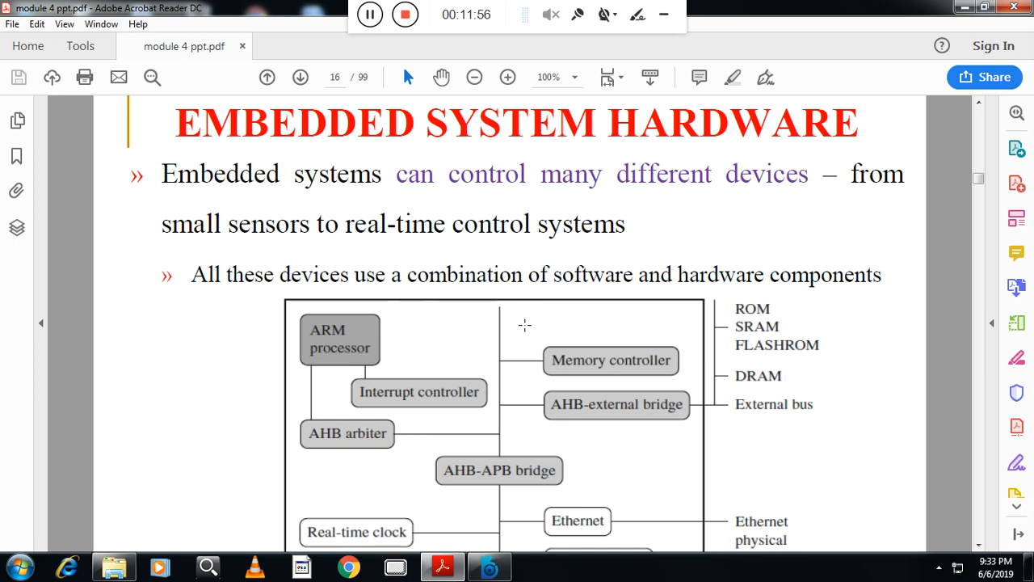
{"action": "mouse_move", "coordinate": [364, 334]}
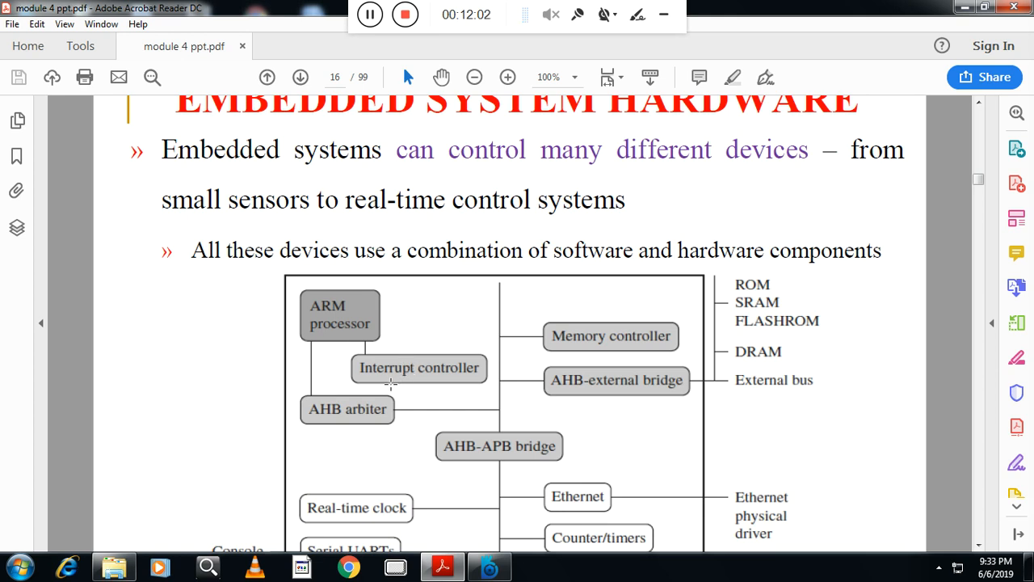
{"action": "mouse_move", "coordinate": [315, 414]}
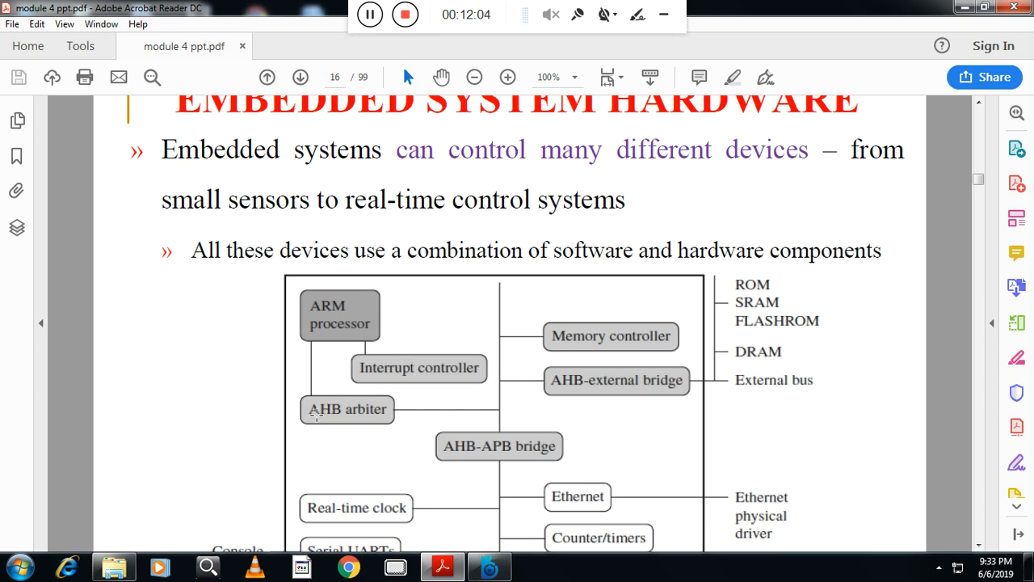
{"action": "mouse_move", "coordinate": [400, 427]}
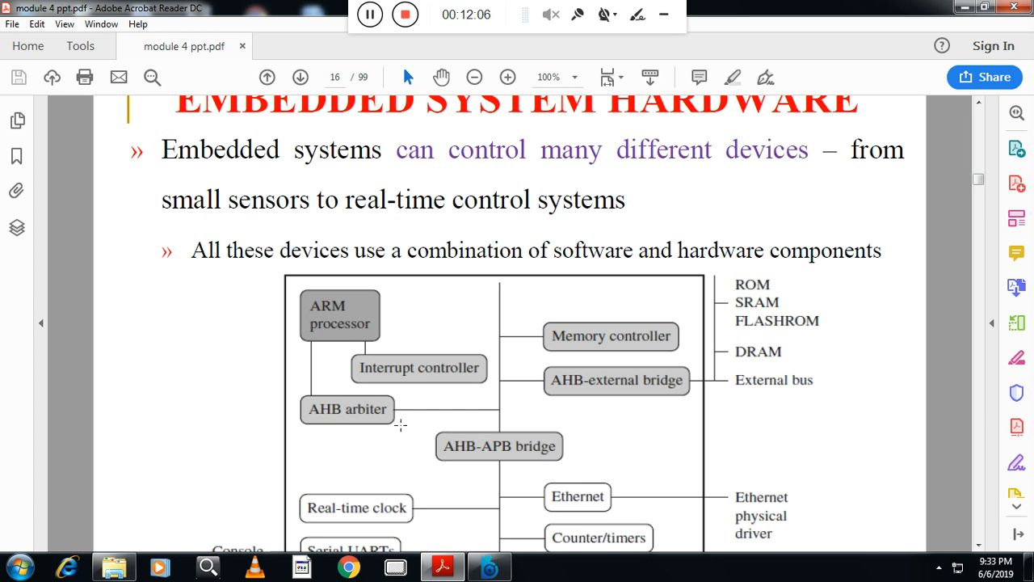
{"action": "mouse_move", "coordinate": [440, 414]}
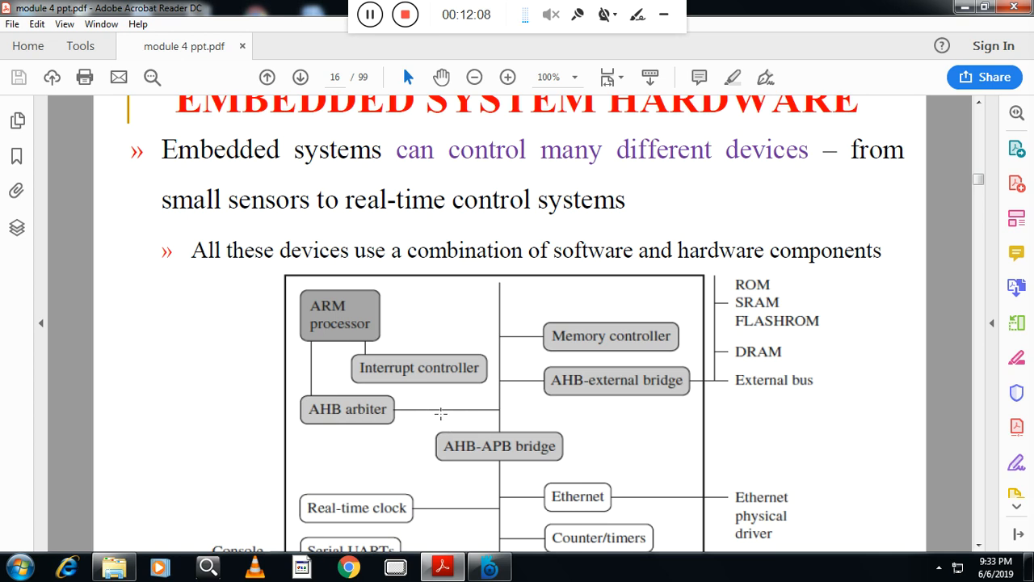
{"action": "mouse_move", "coordinate": [562, 404]}
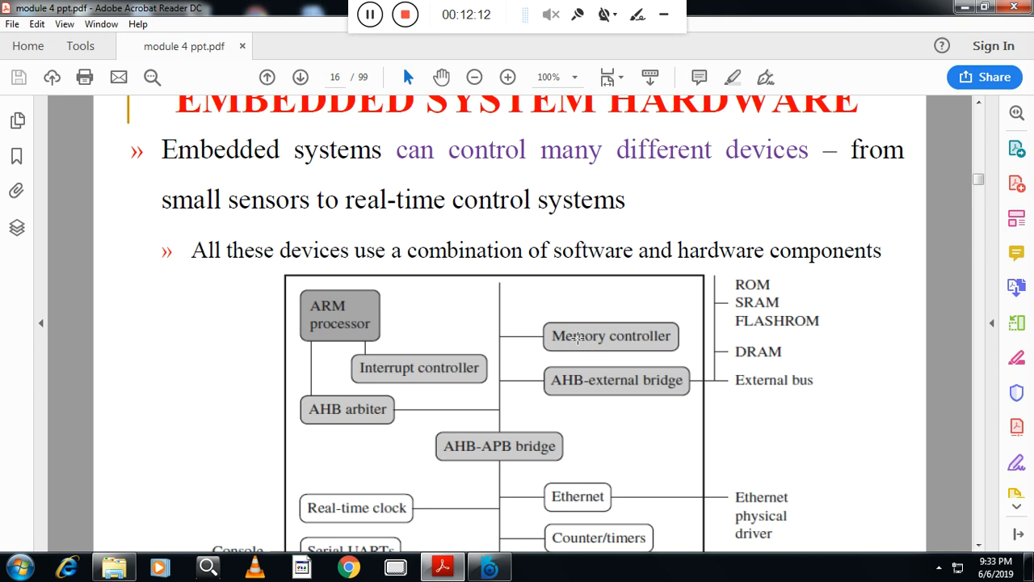
{"action": "scroll", "scroll_direction": "down", "scroll_amount": 3}
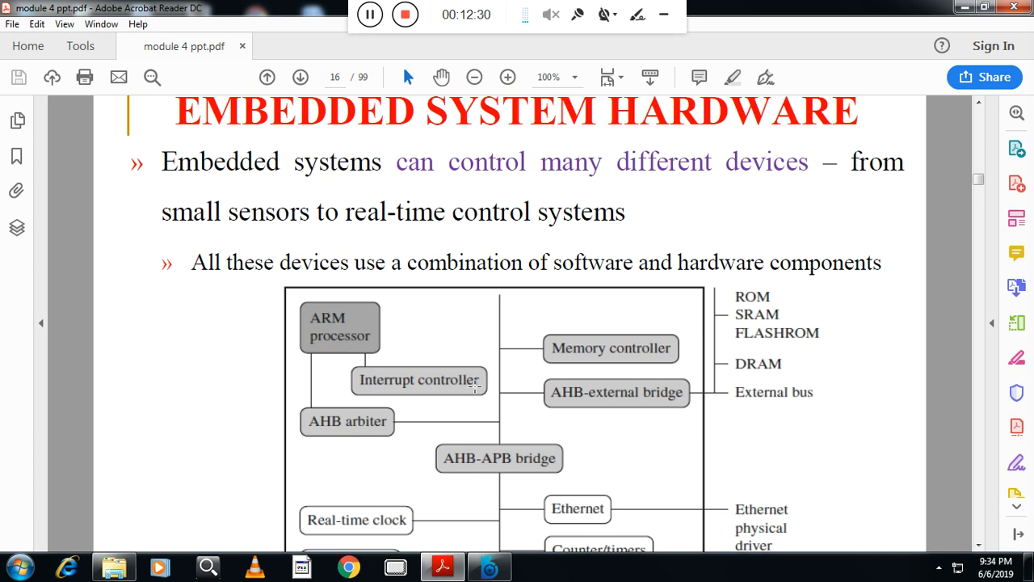
{"action": "mouse_move", "coordinate": [553, 382]}
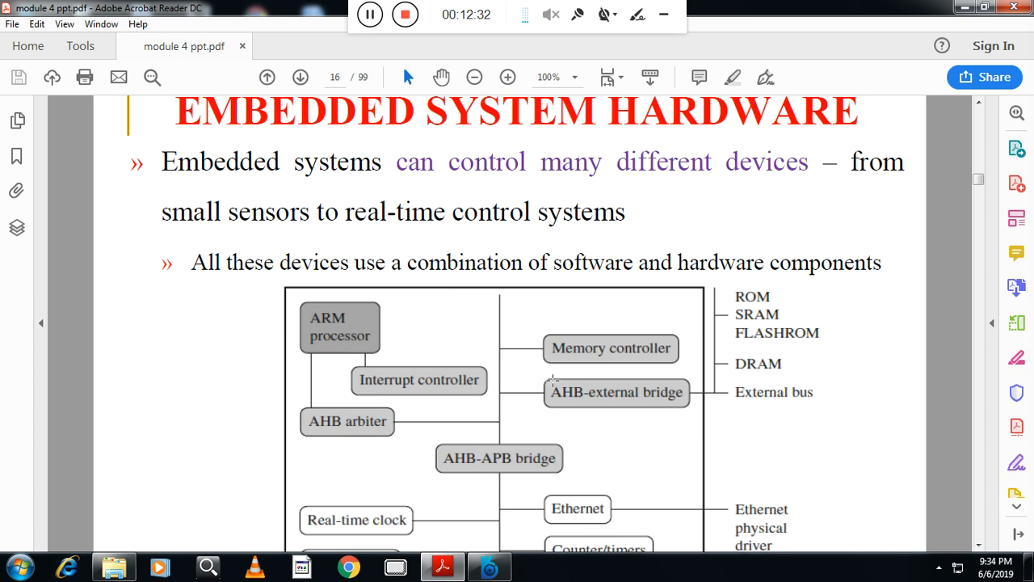
{"action": "mouse_move", "coordinate": [327, 330]}
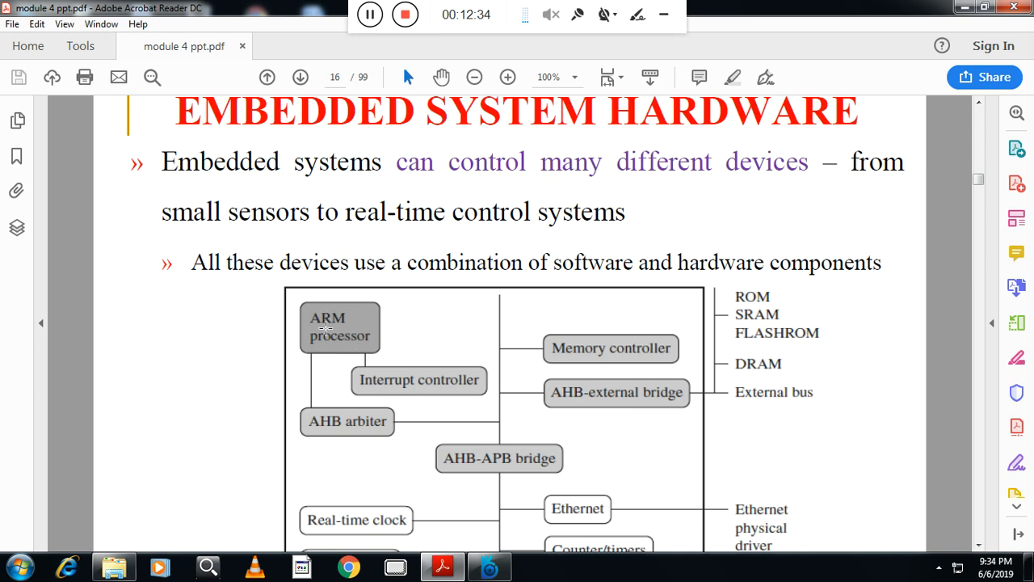
{"action": "scroll", "scroll_direction": "down", "scroll_amount": 3}
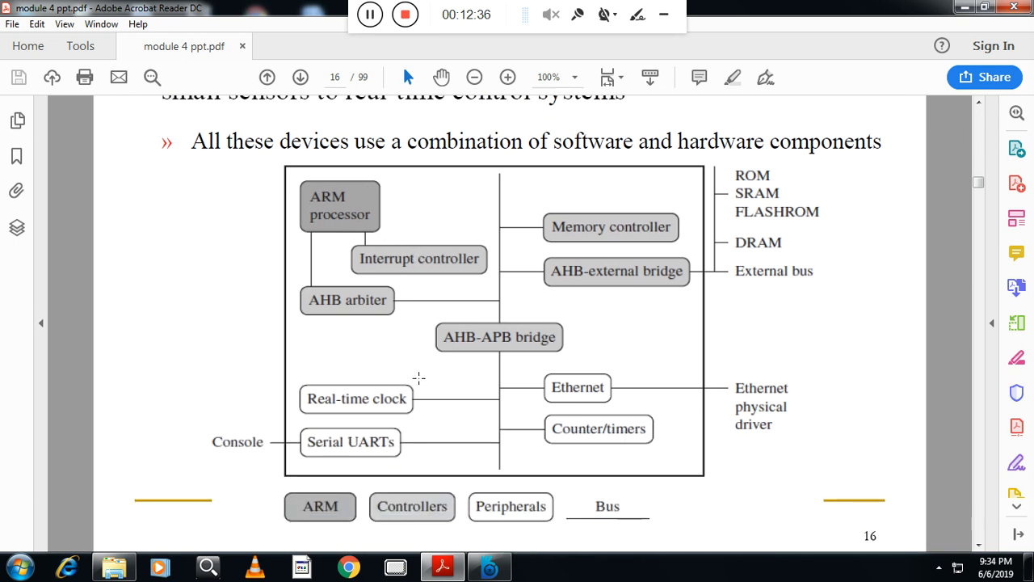
Advance to slide 17 on the four main hardware components, beginning with the ARM processor.
{"action": "left_click", "coordinate": [300, 78]}
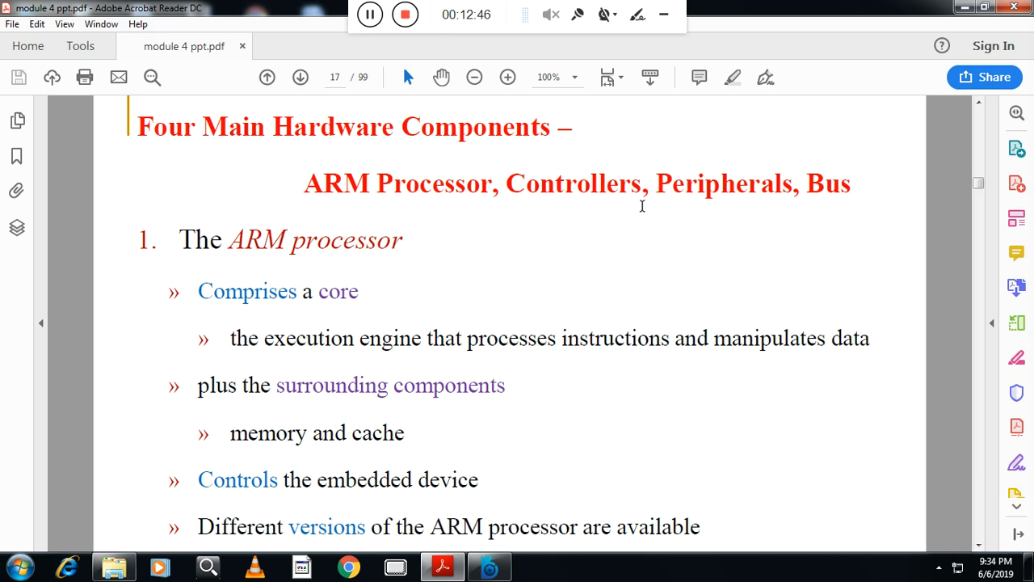
{"action": "mouse_move", "coordinate": [375, 299]}
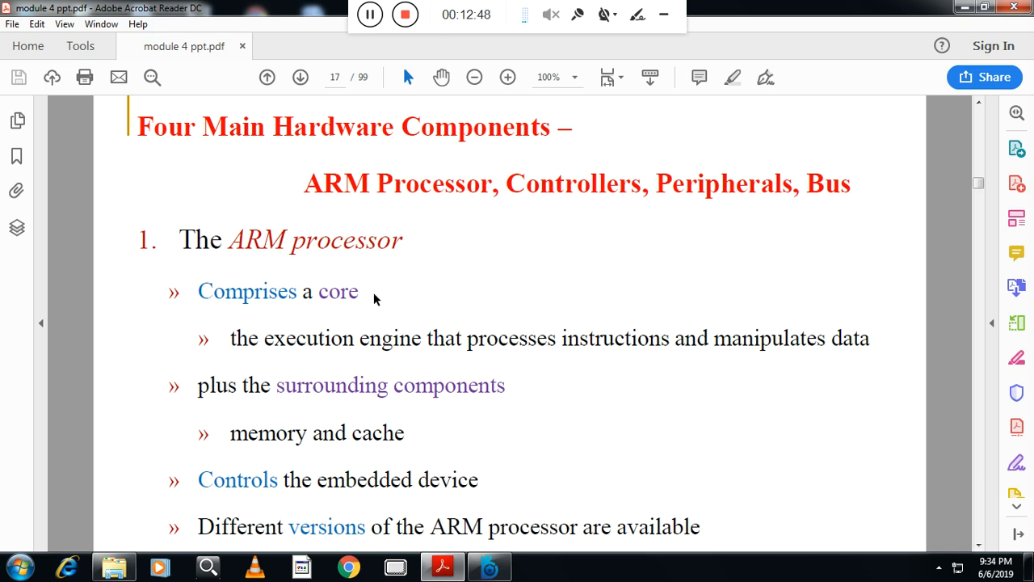
{"action": "mouse_move", "coordinate": [343, 346]}
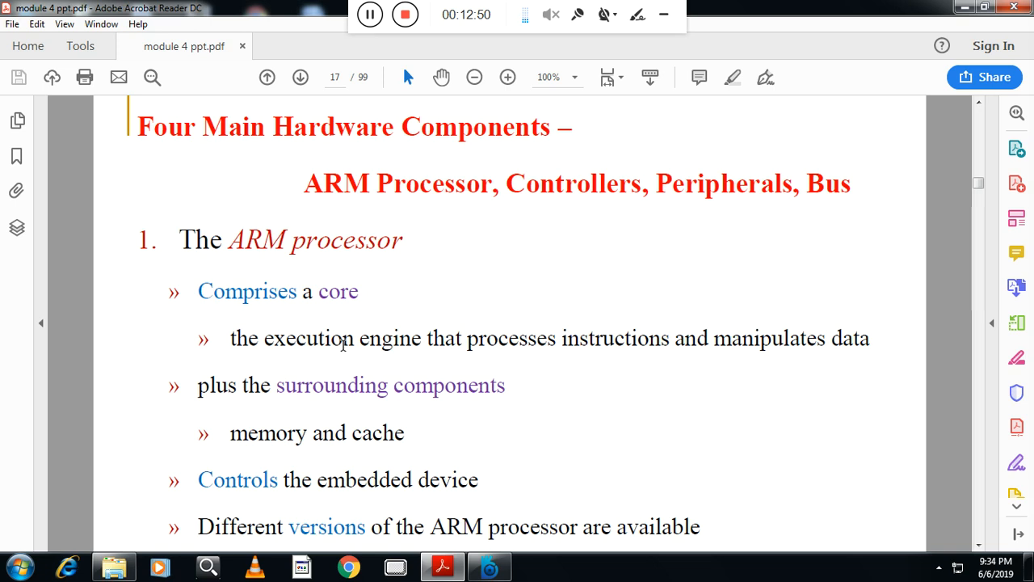
{"action": "mouse_move", "coordinate": [368, 428]}
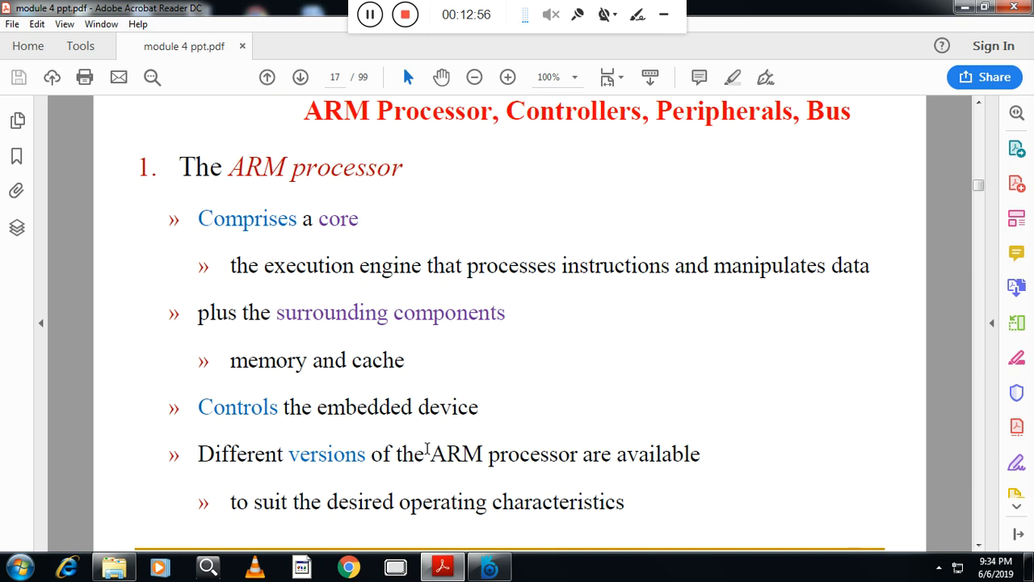
Advance to slide 18 on controllers, peripherals and the bus.
{"action": "left_click", "coordinate": [301, 78]}
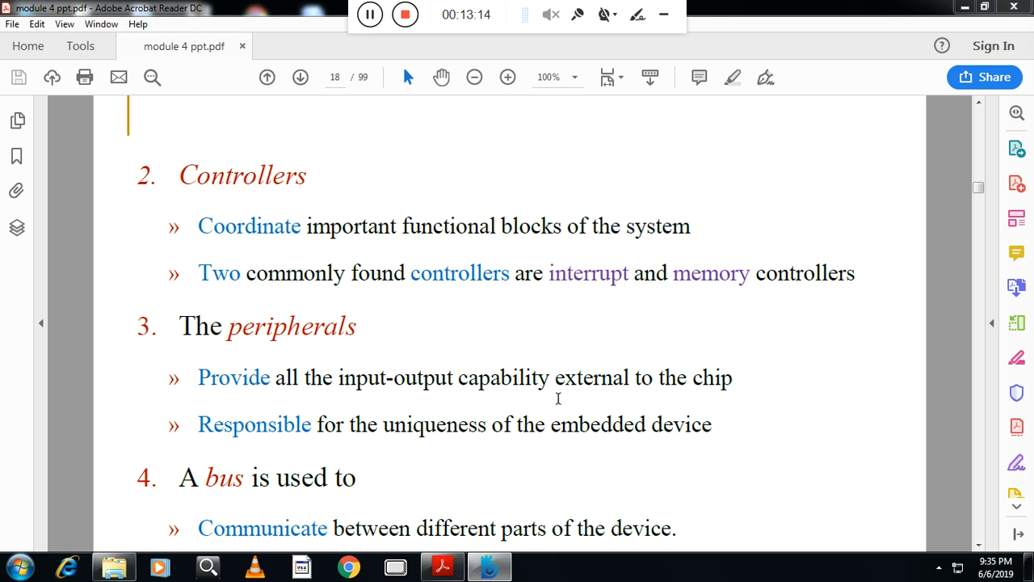
{"action": "mouse_move", "coordinate": [621, 394]}
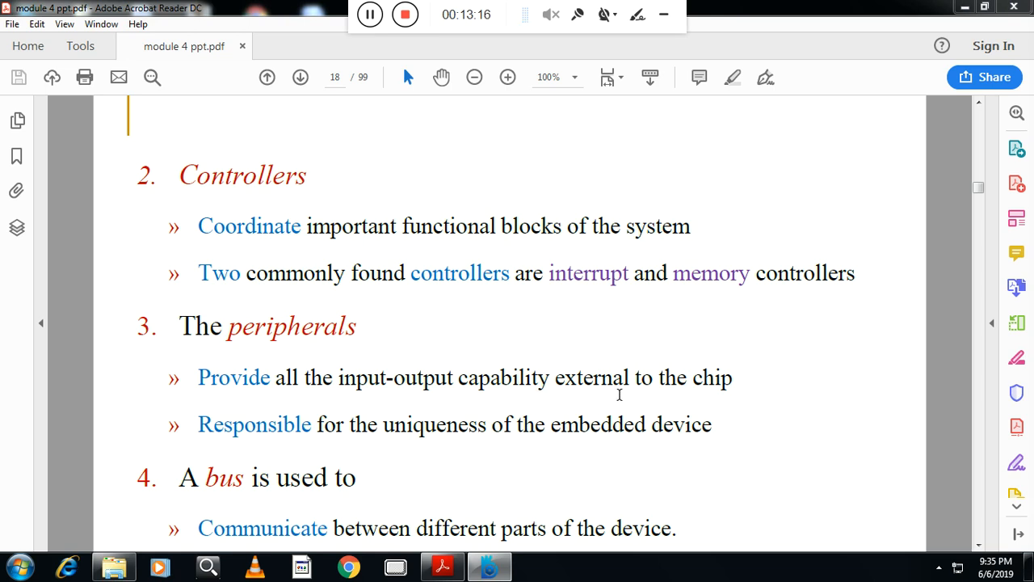
{"action": "mouse_move", "coordinate": [486, 414]}
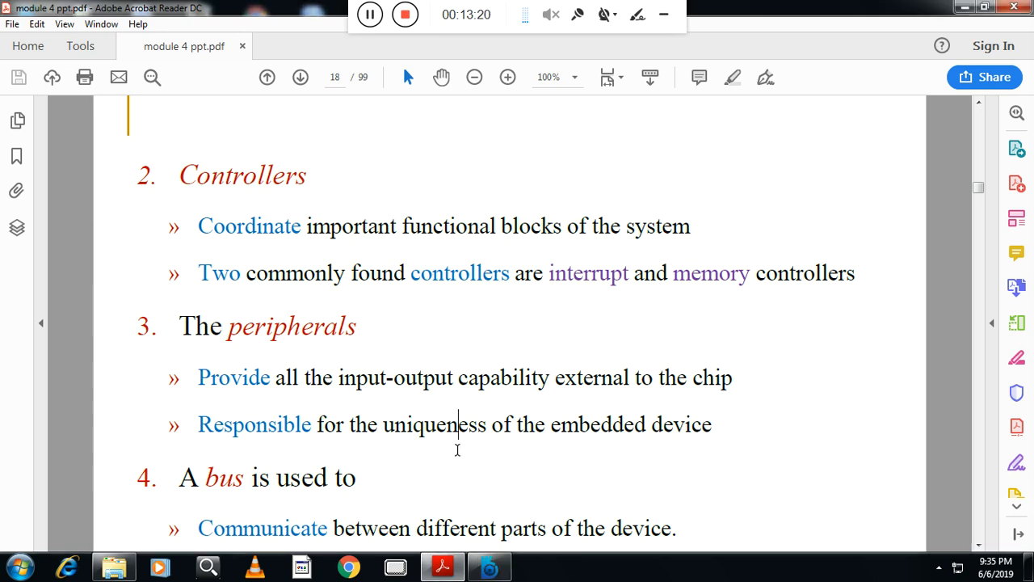
Advance to slide 19, ARM Bus Technology, with its on-chip bus and bridge diagram.
{"action": "left_click", "coordinate": [300, 77]}
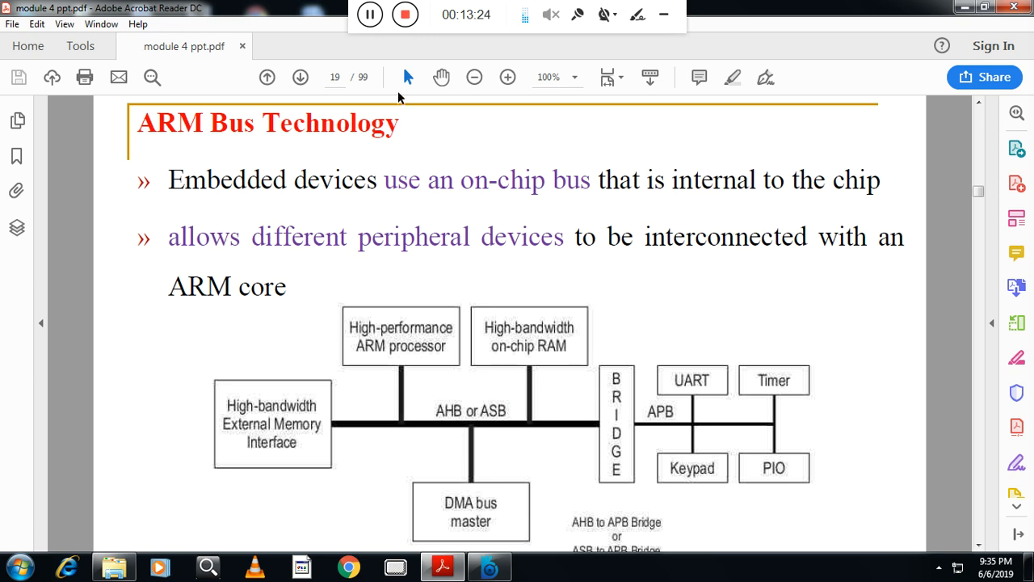
{"action": "mouse_move", "coordinate": [336, 113]}
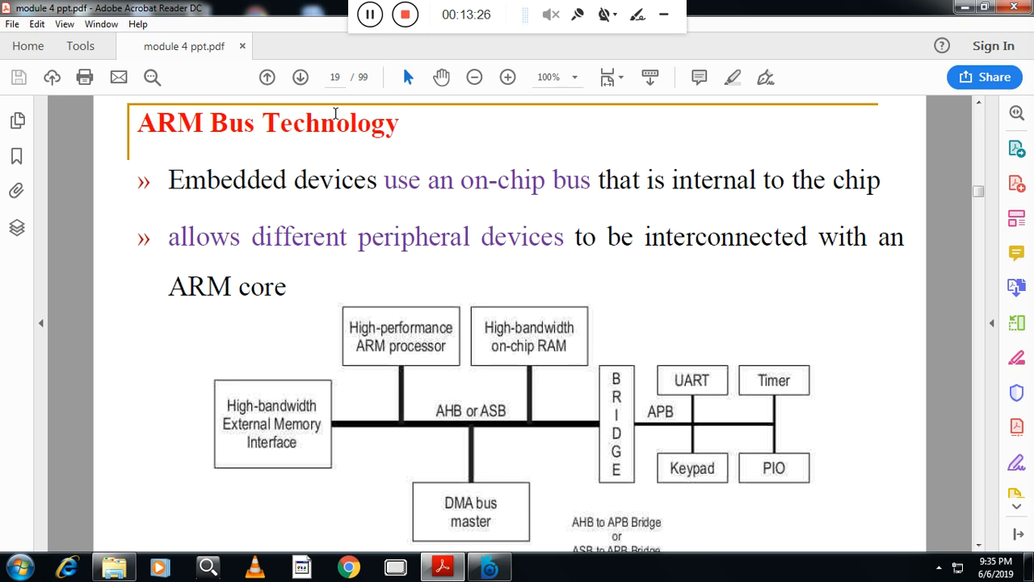
{"action": "mouse_move", "coordinate": [296, 249]}
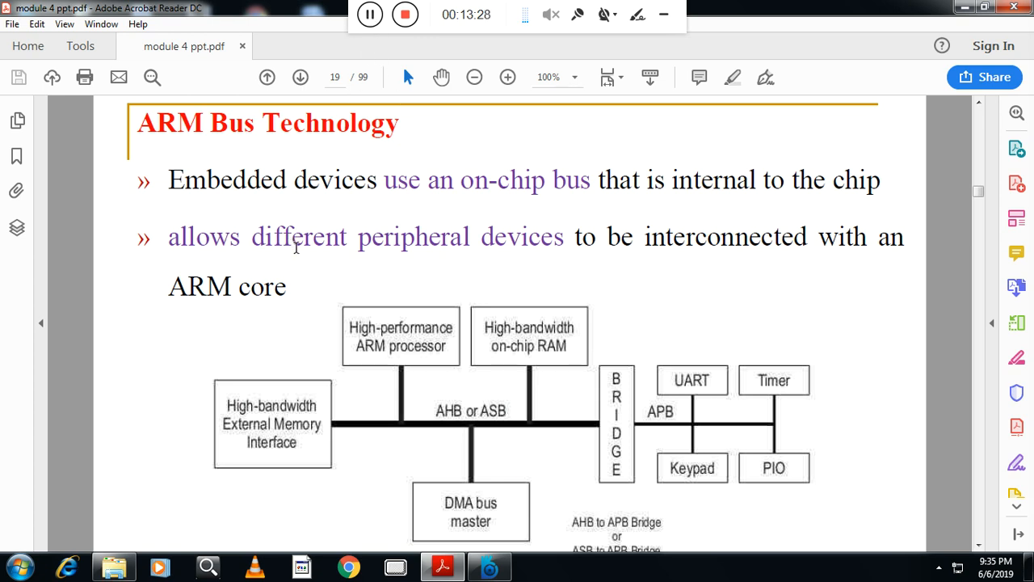